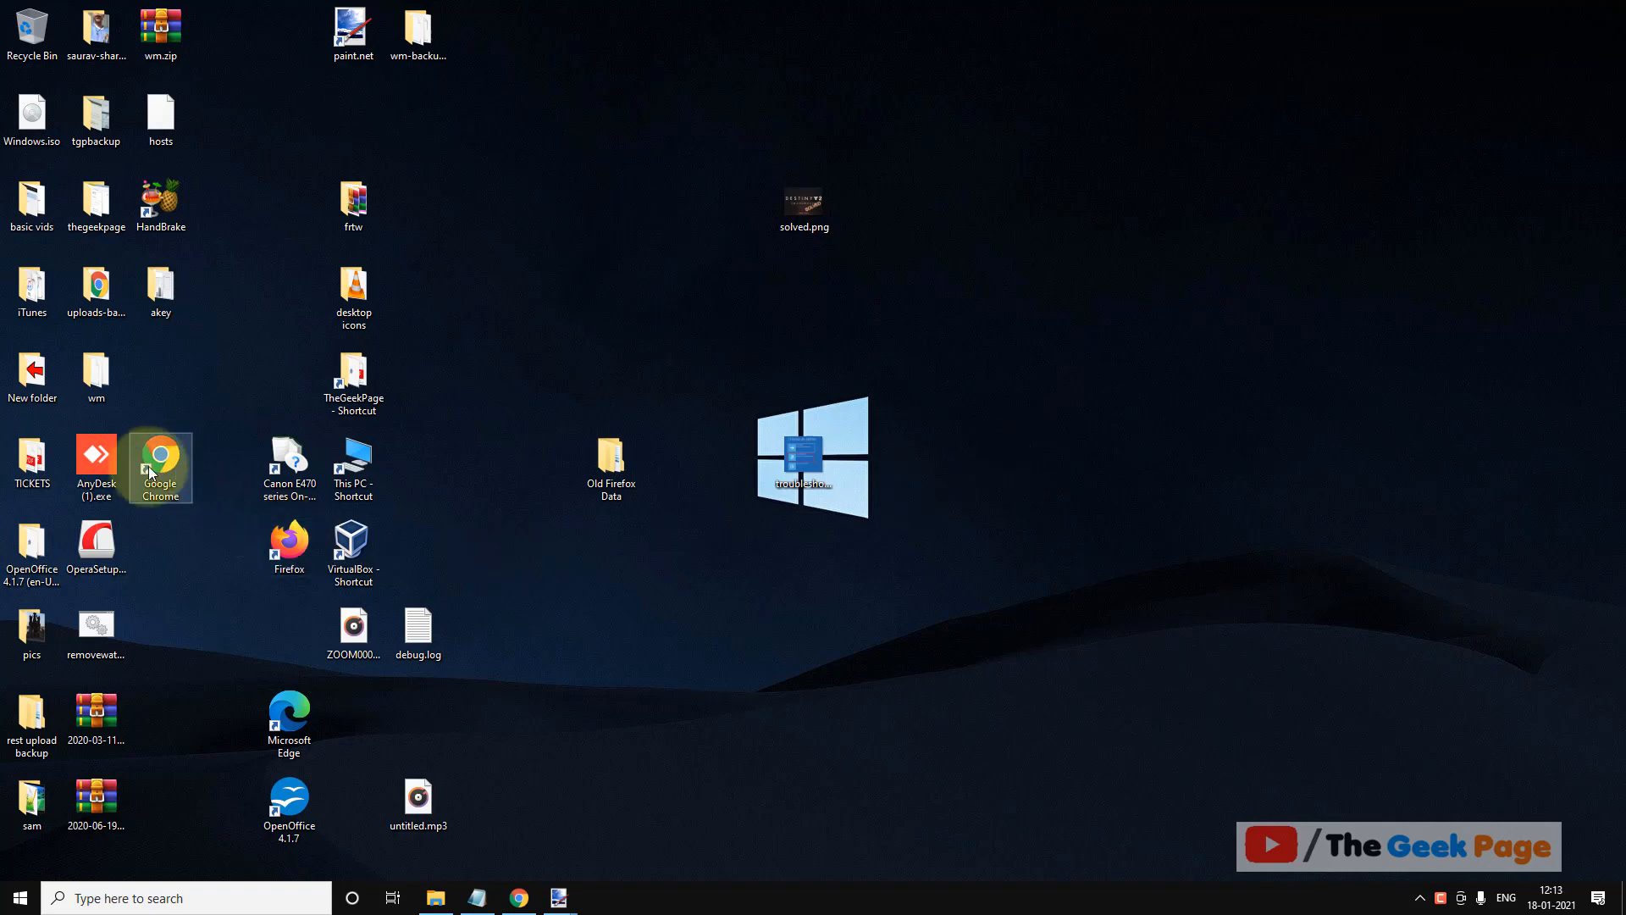
pyautogui.moveTo(215, 478)
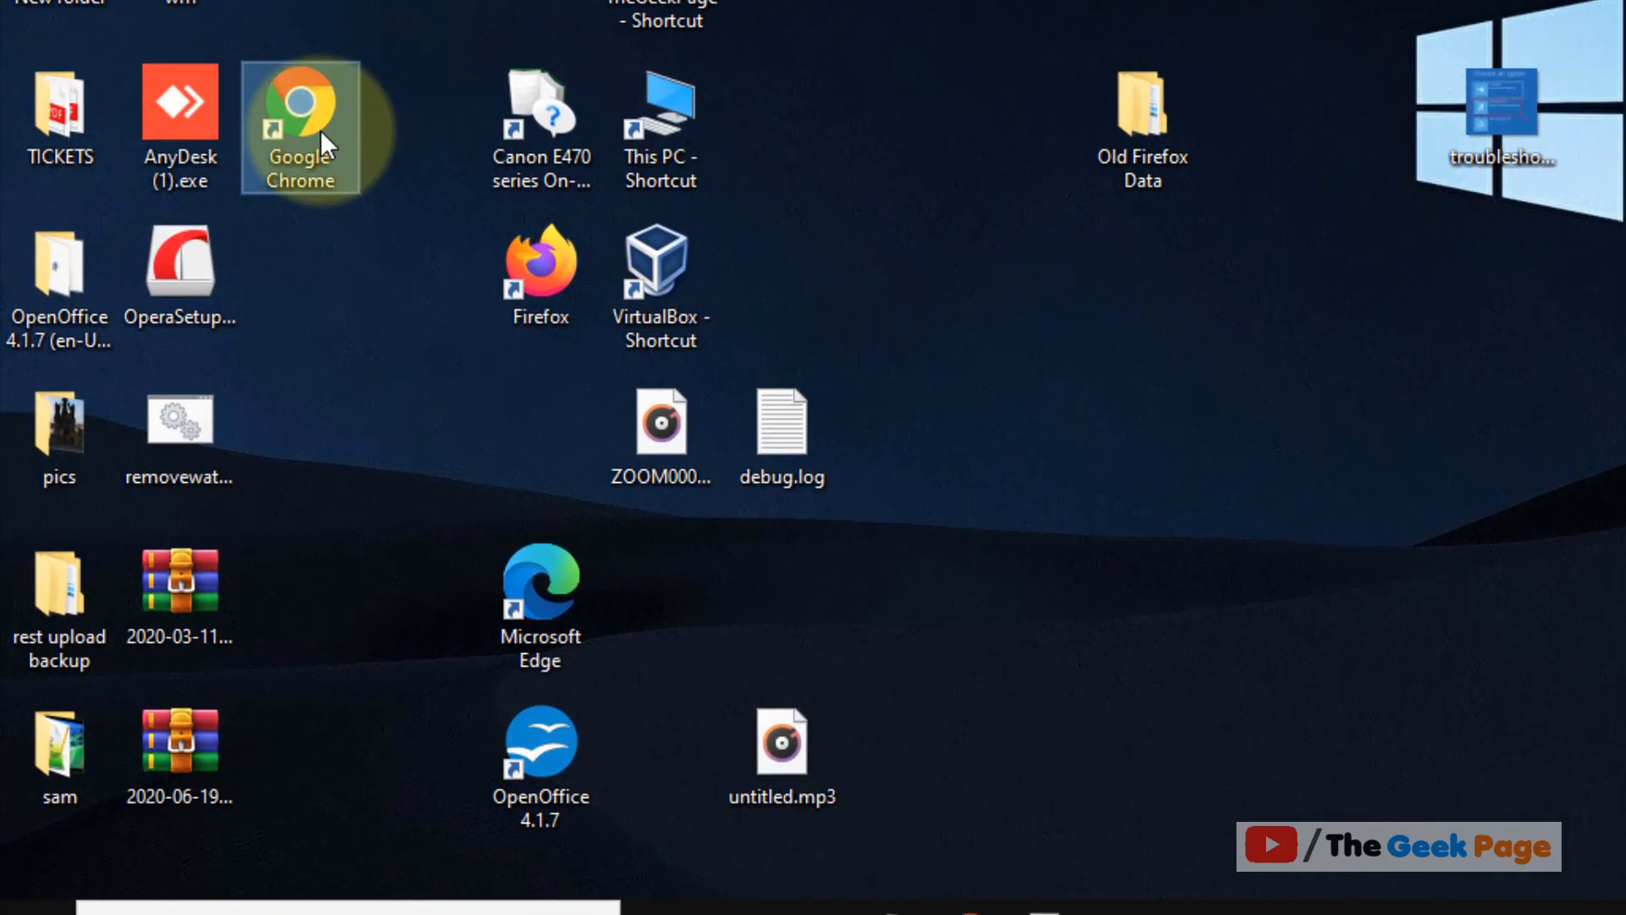
# - Show the Properties window of the Google Chrome desktop shortcut
pyautogui.rightClick(300, 114)
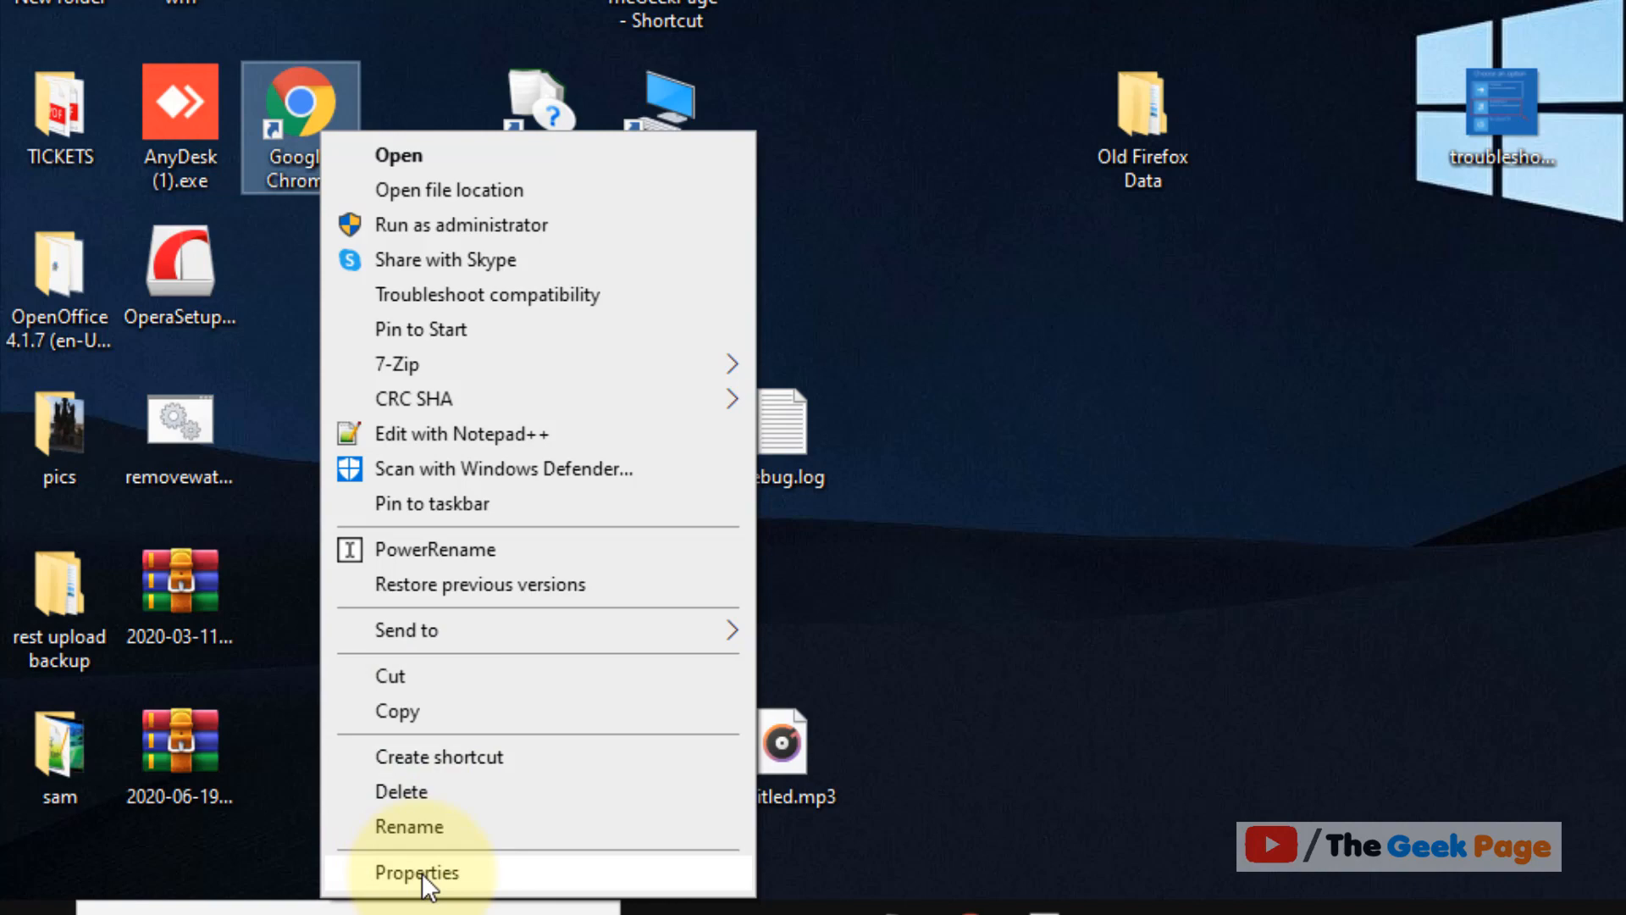
pyautogui.click(417, 872)
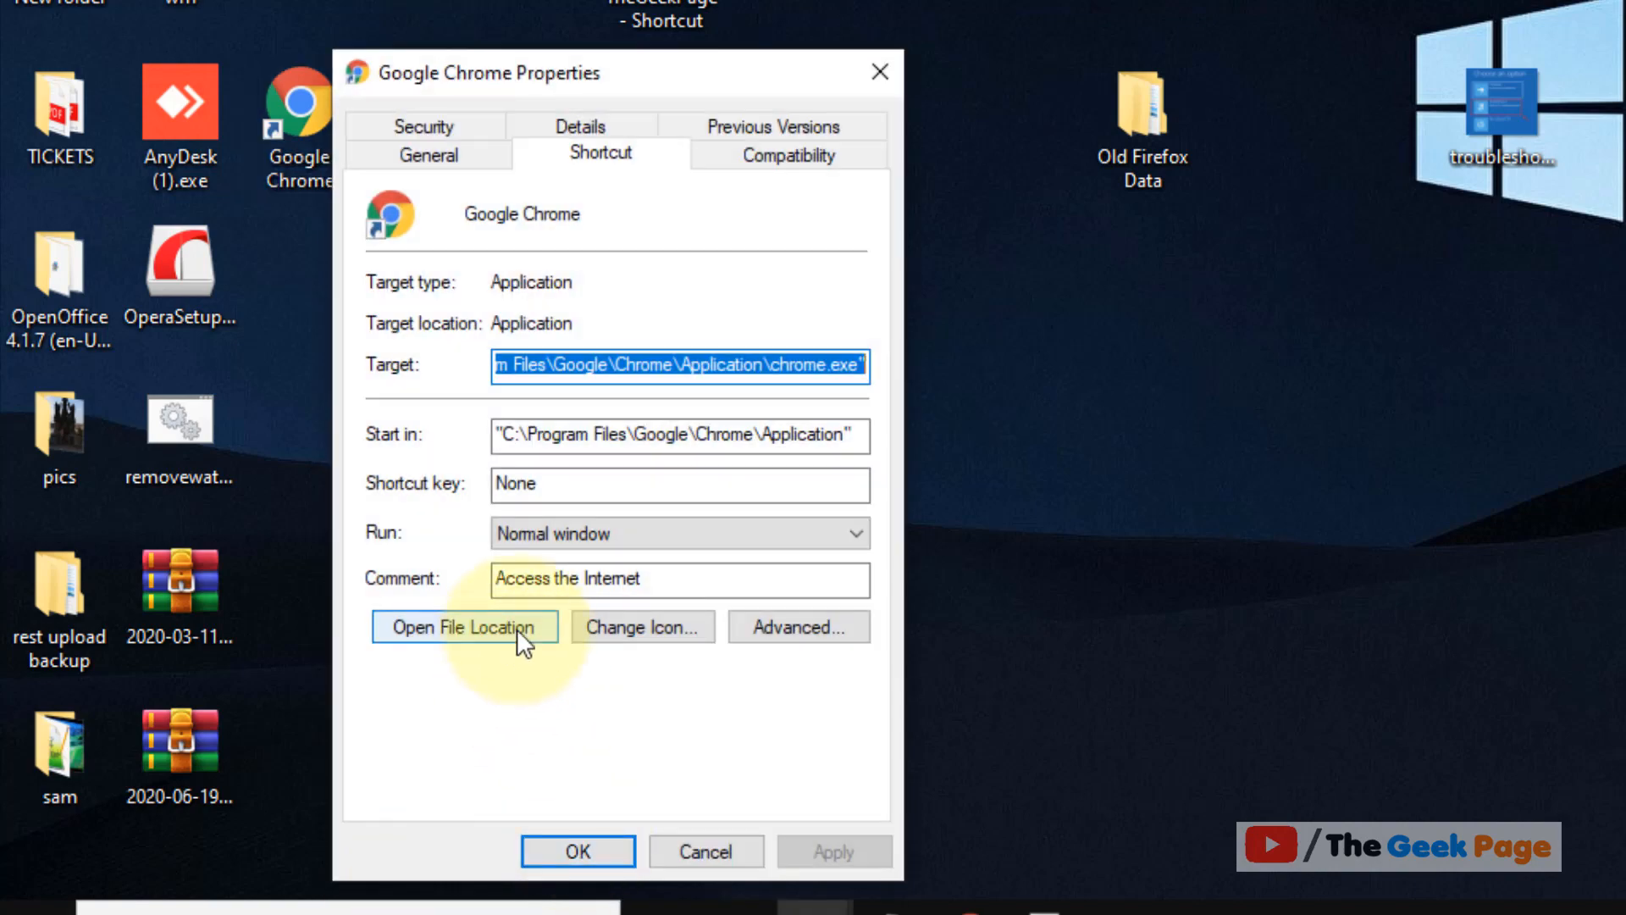
# - From the shortcut's file location, create a desktop shortcut to chrome.exe in Chrome's Application folder
pyautogui.click(464, 627)
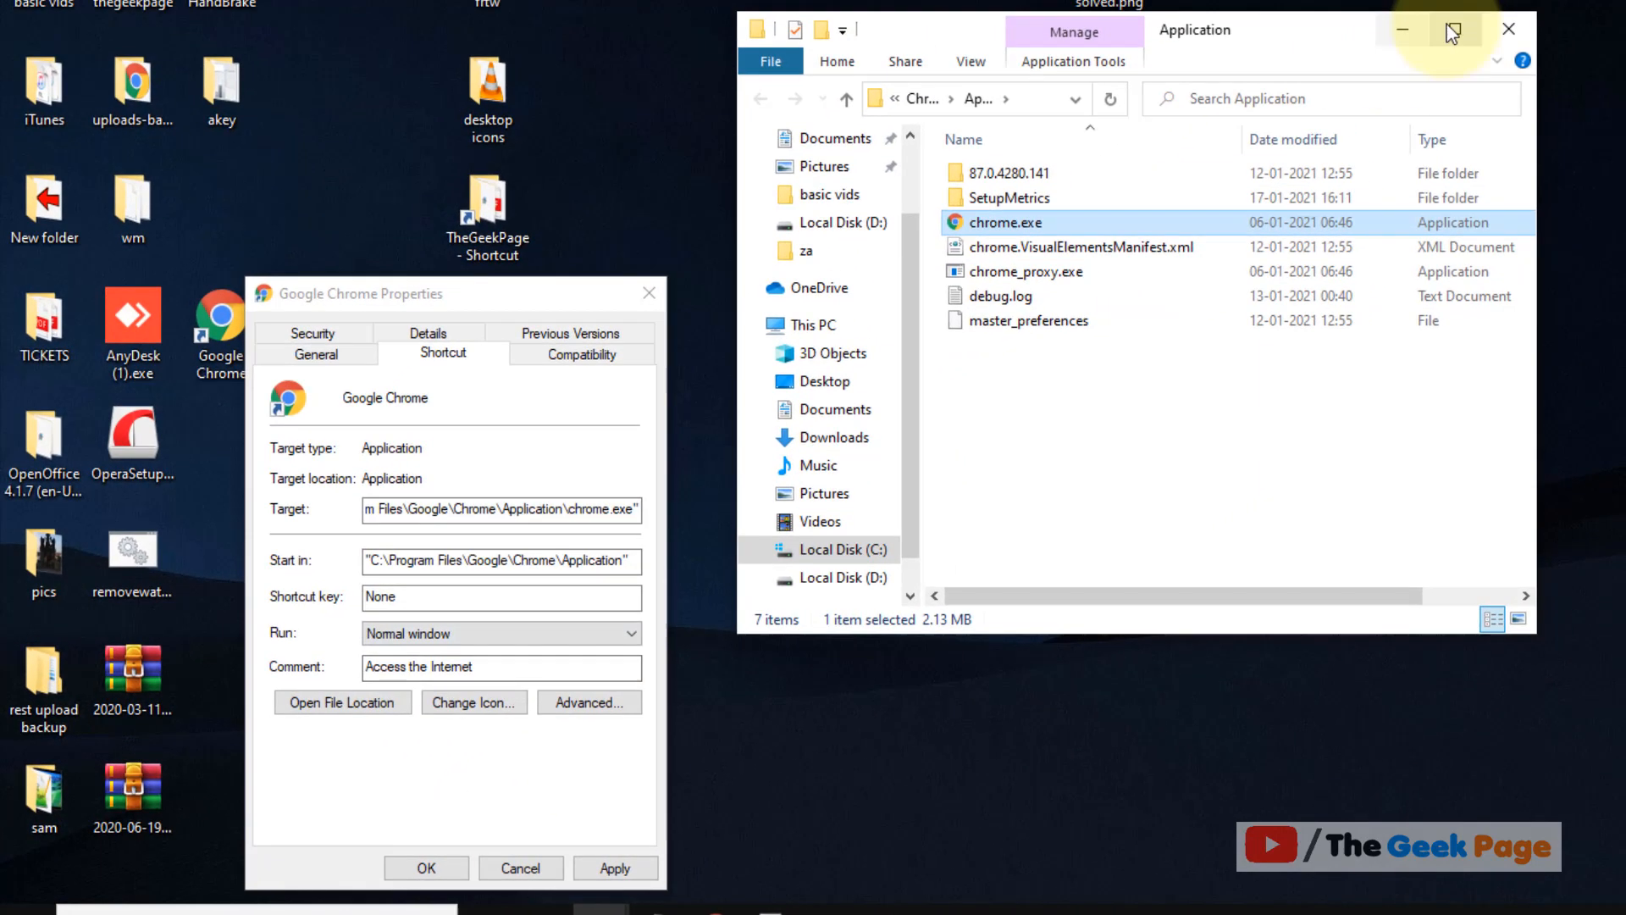
pyautogui.click(1452, 29)
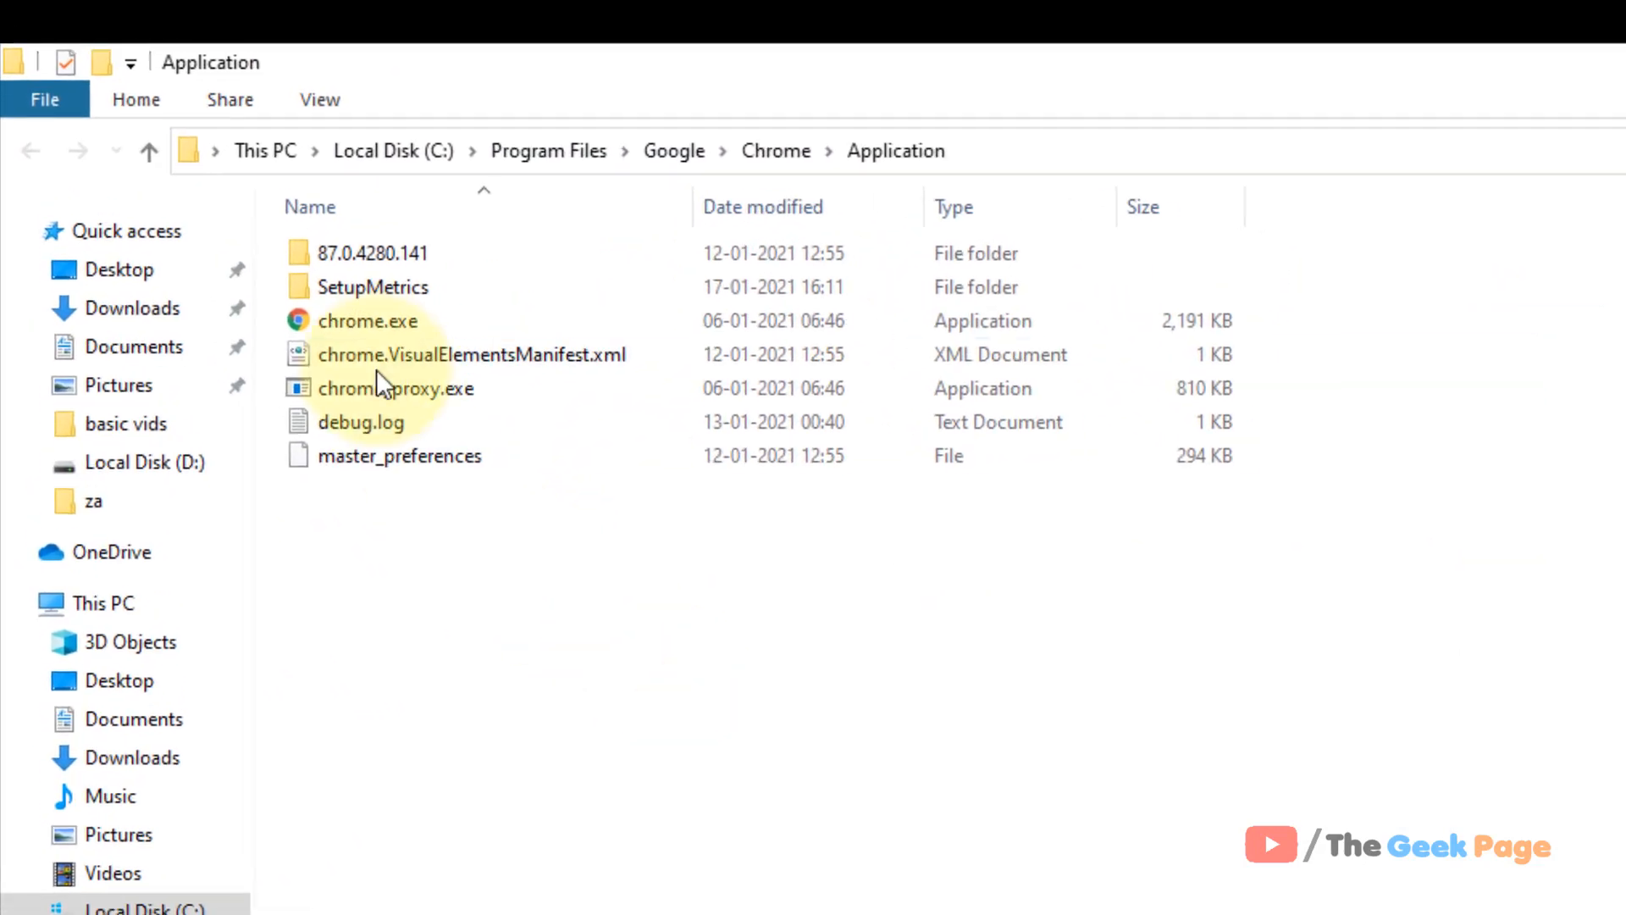
pyautogui.rightClick(368, 320)
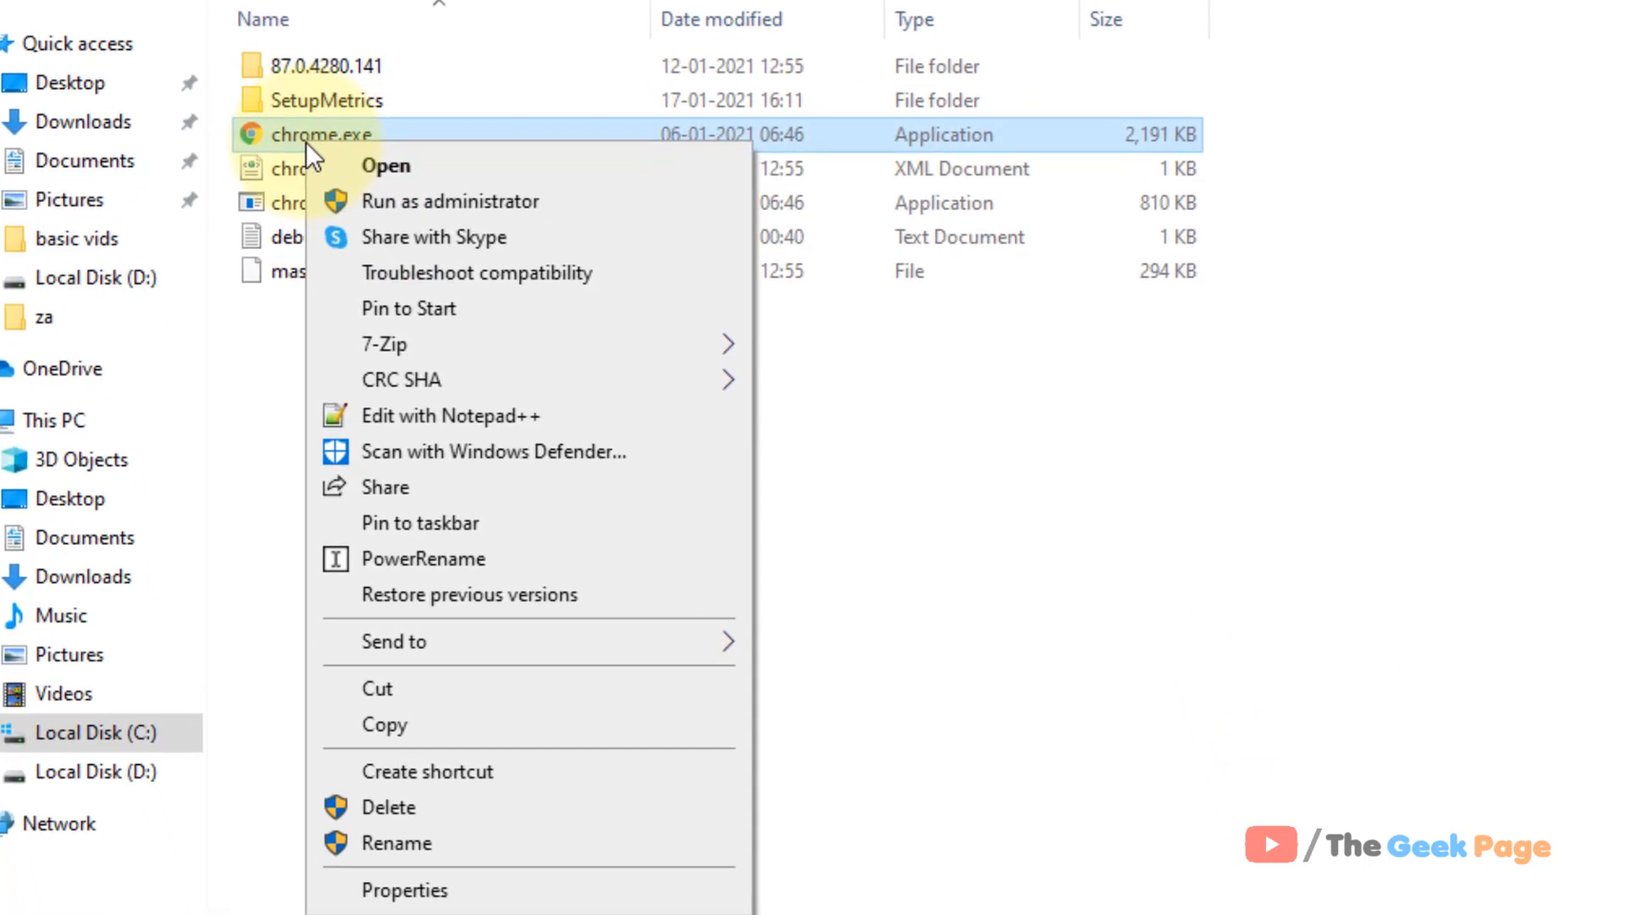
pyautogui.click(425, 770)
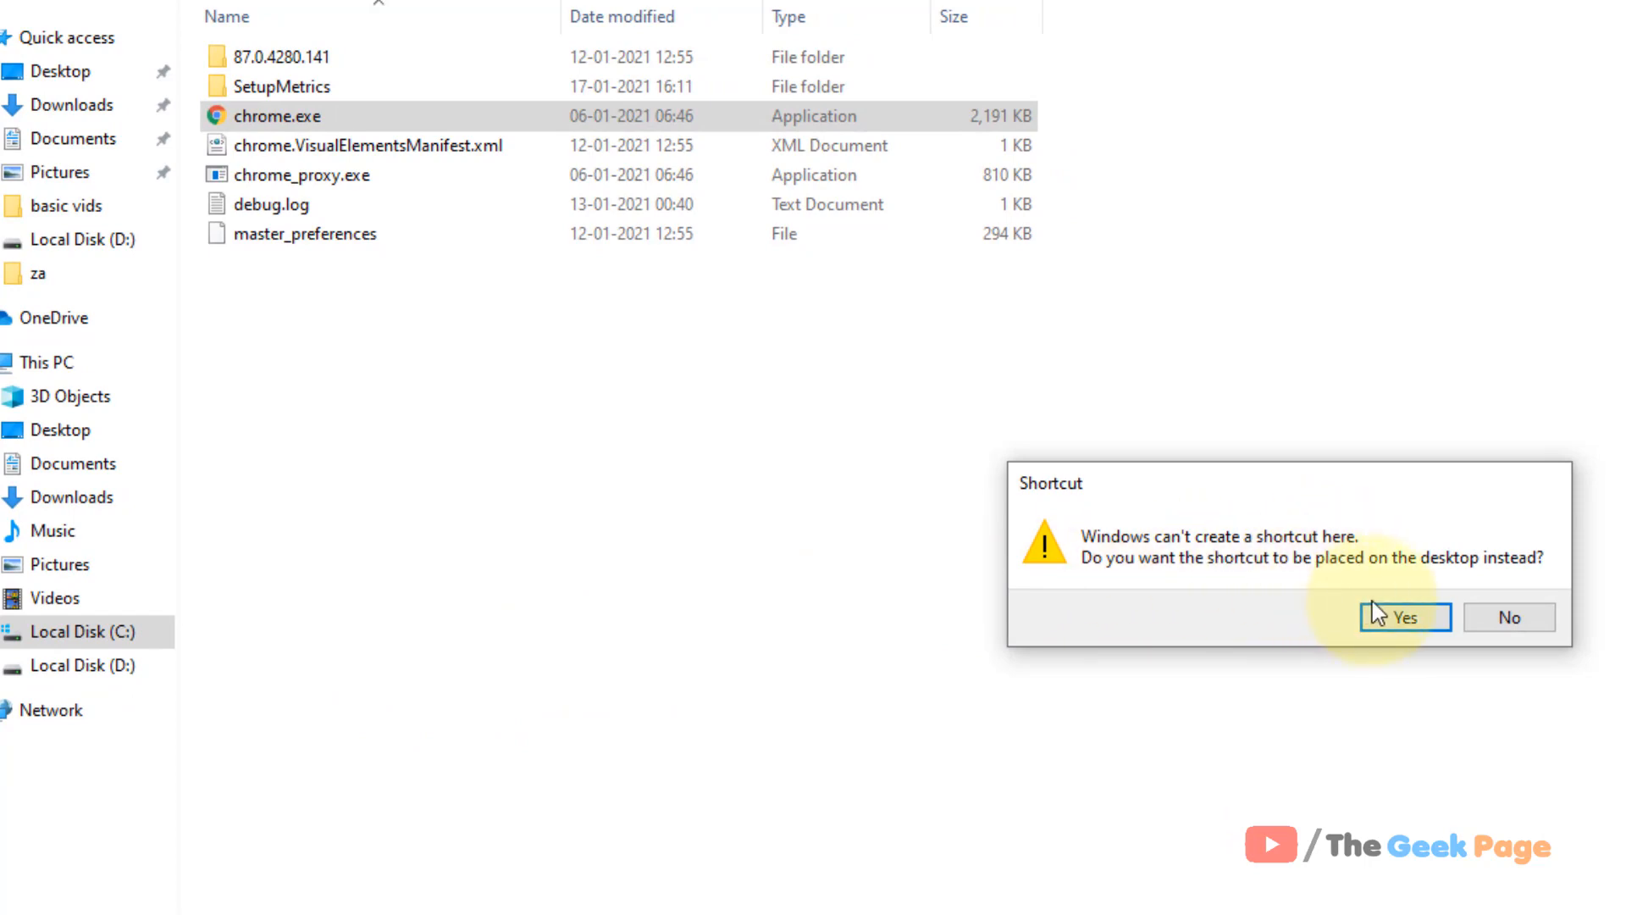
pyautogui.click(1403, 617)
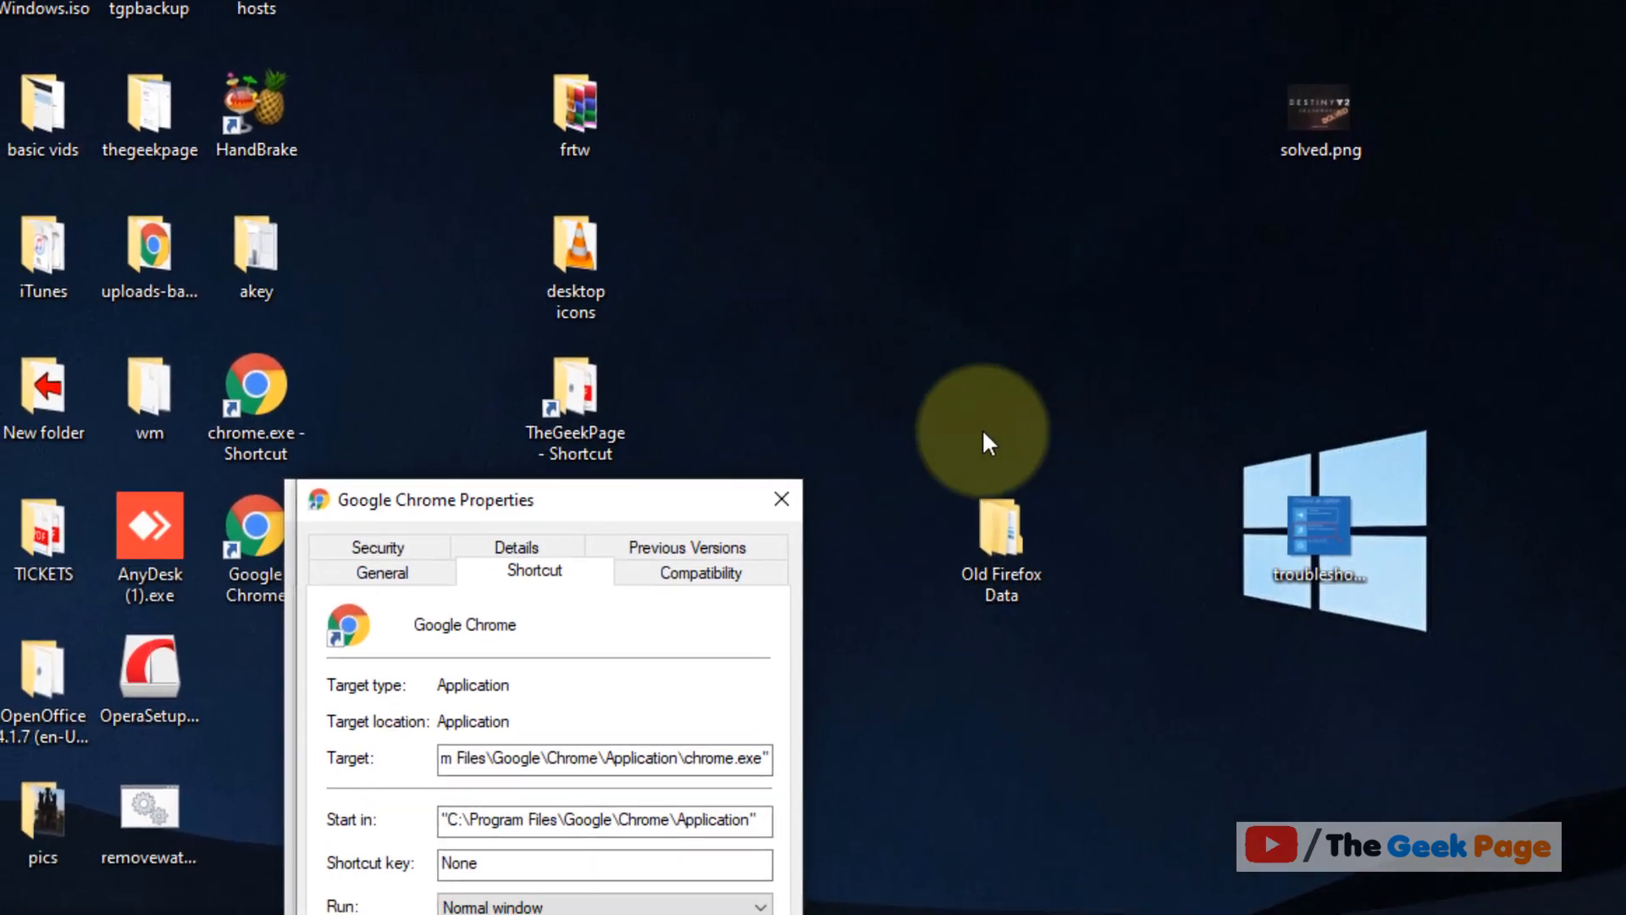
# - Delete the old Google Chrome desktop shortcut
pyautogui.click(781, 498)
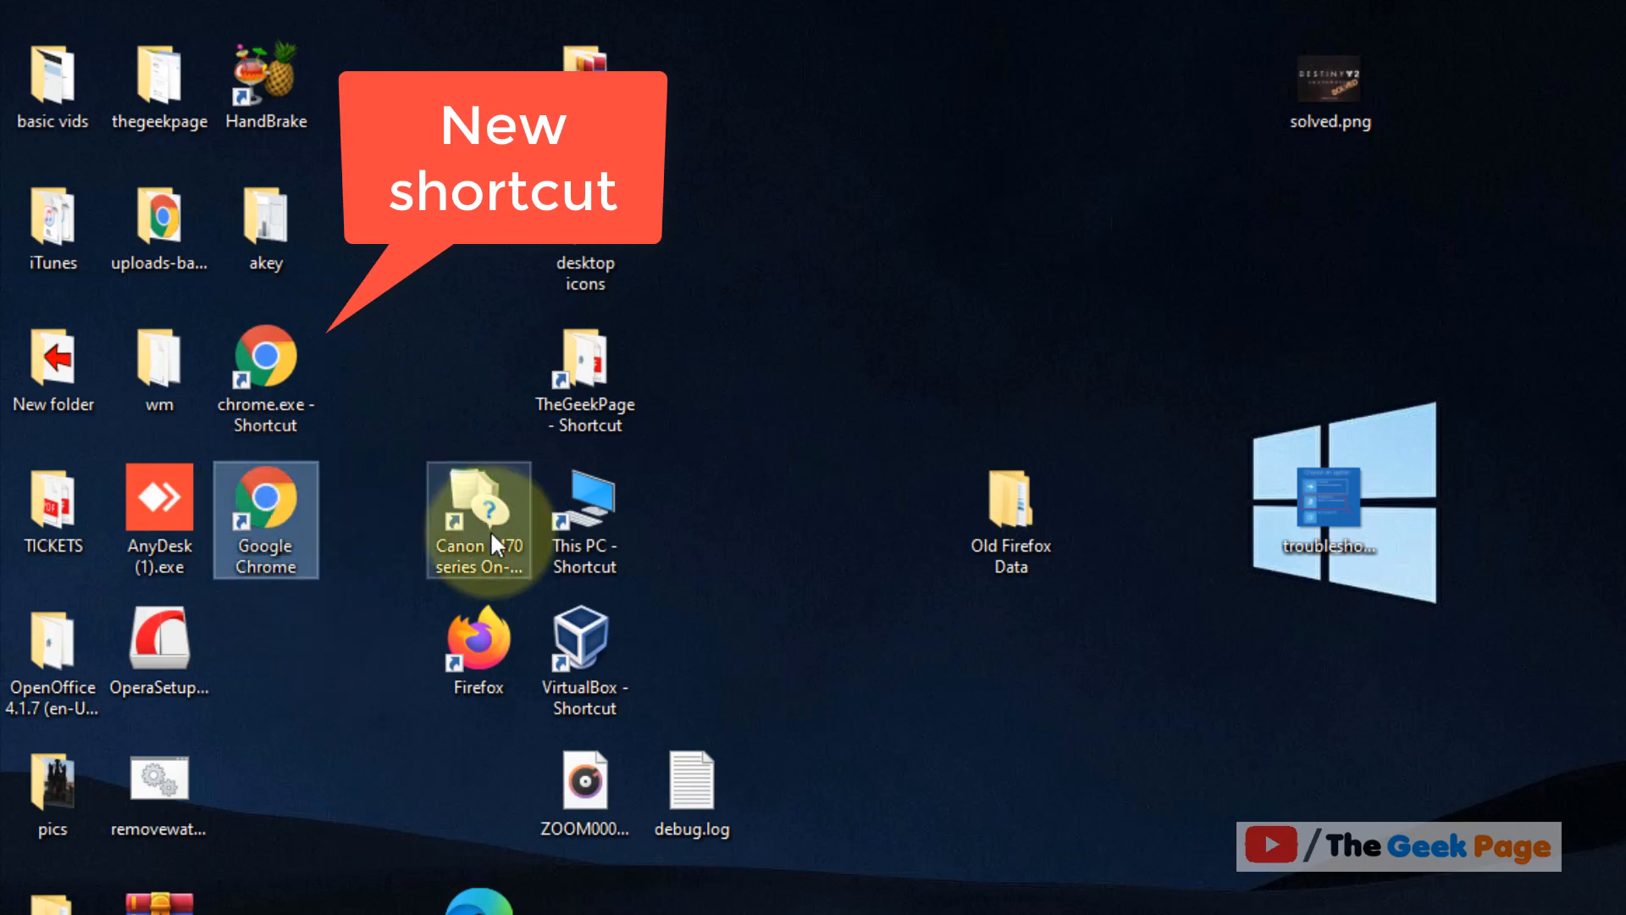
pyautogui.press('Delete')
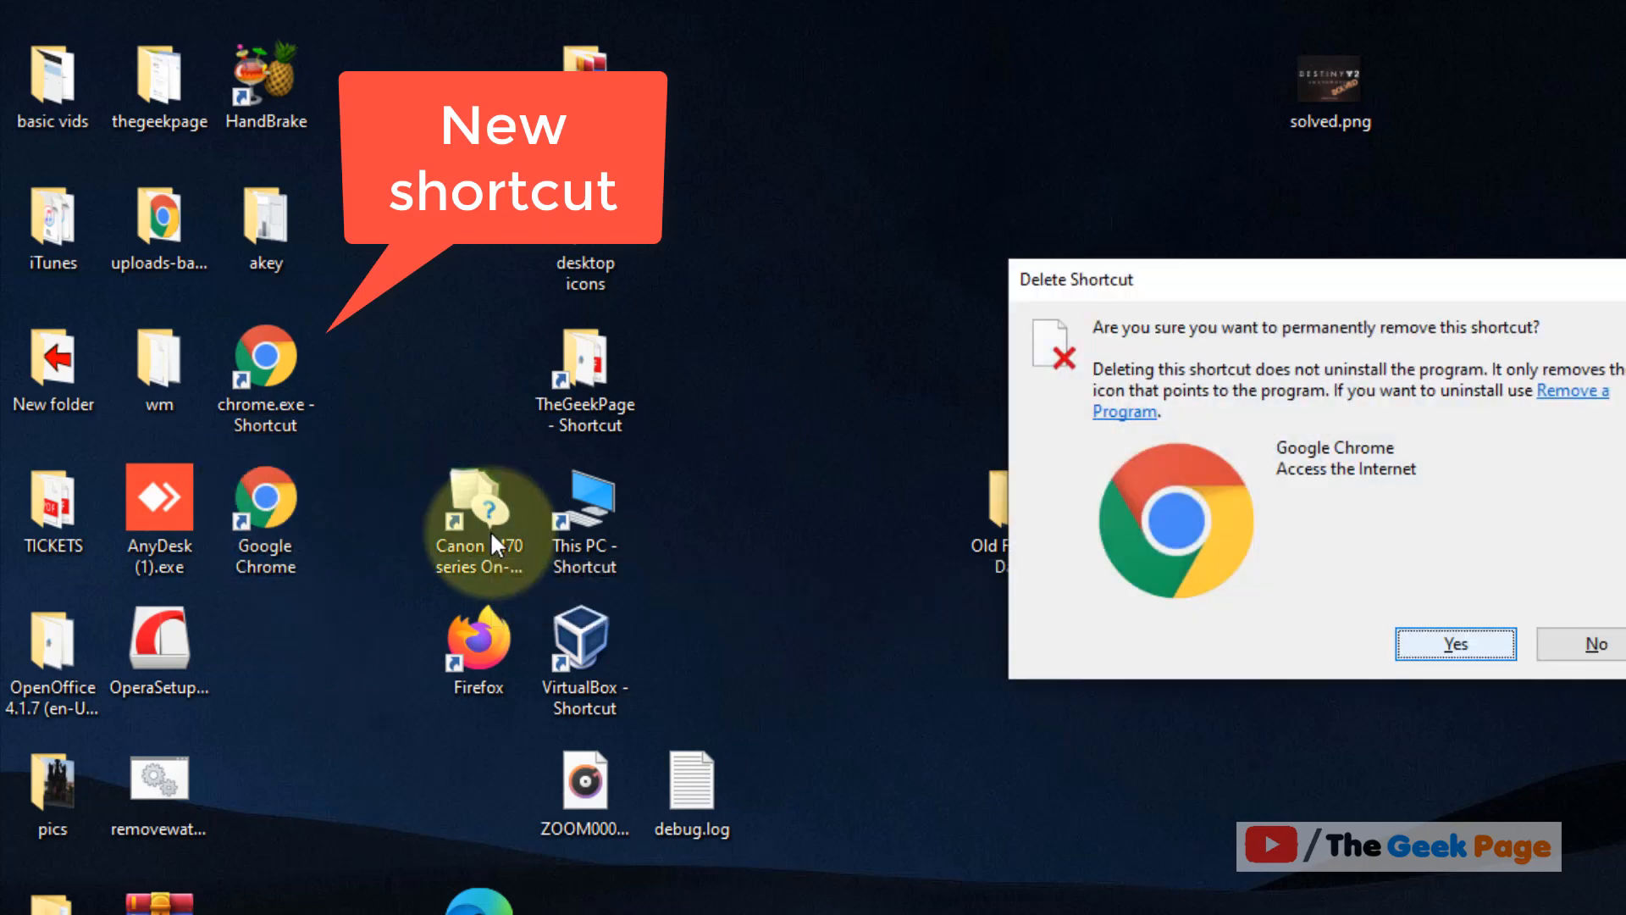
pyautogui.click(1455, 643)
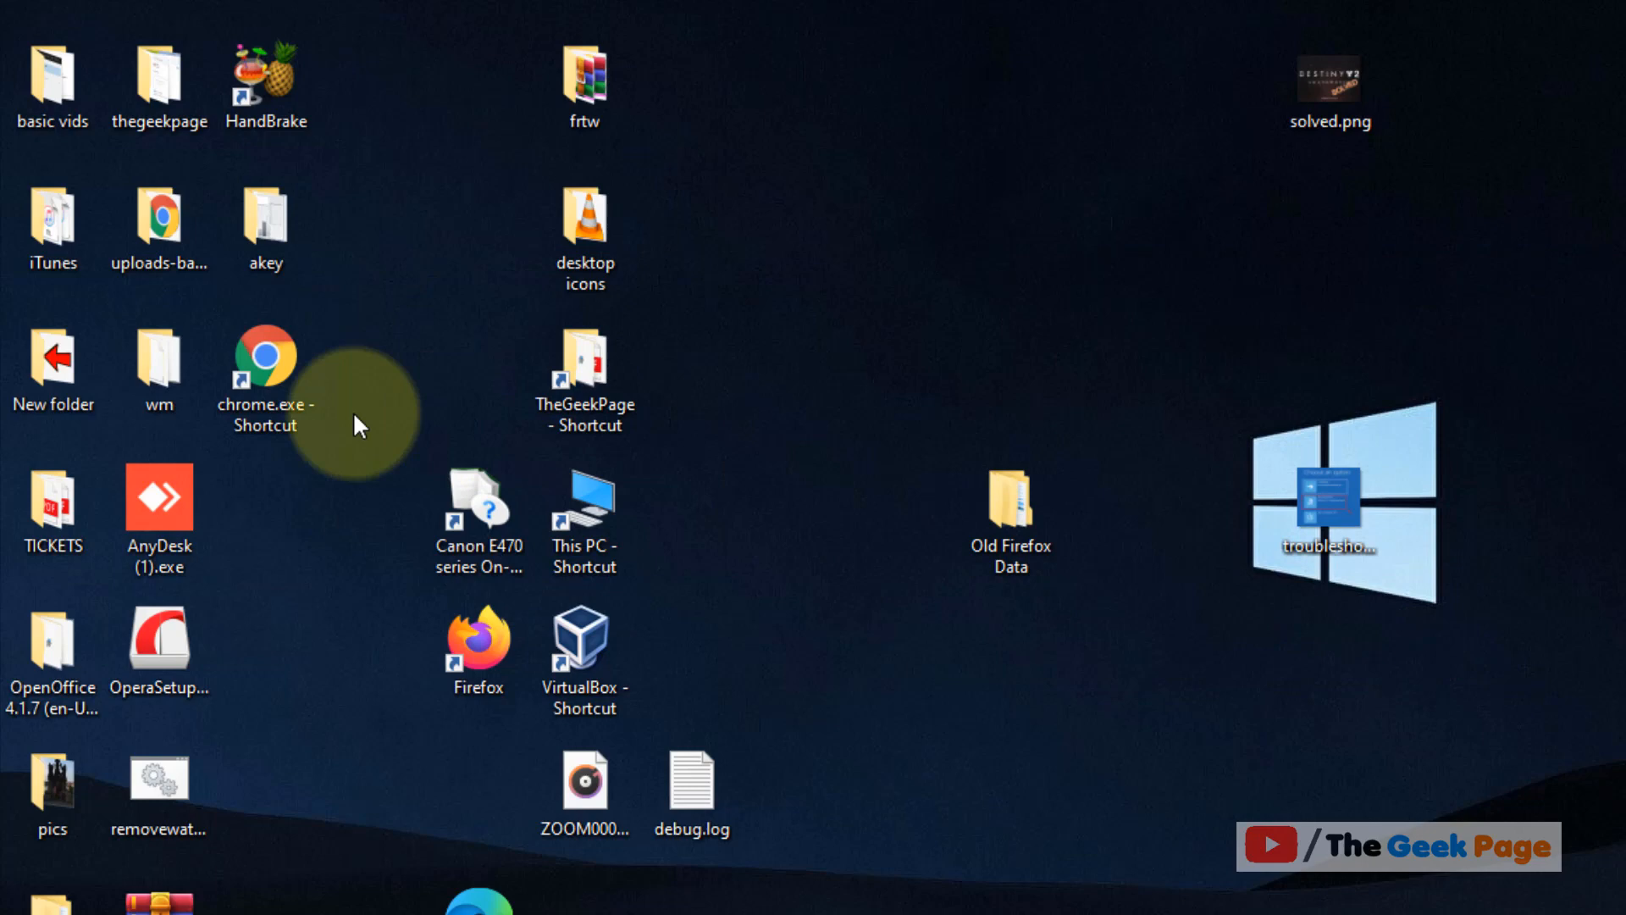
# - Rename the new 'chrome.exe - Shortcut' to 'chrome'
pyautogui.rightClick(264, 368)
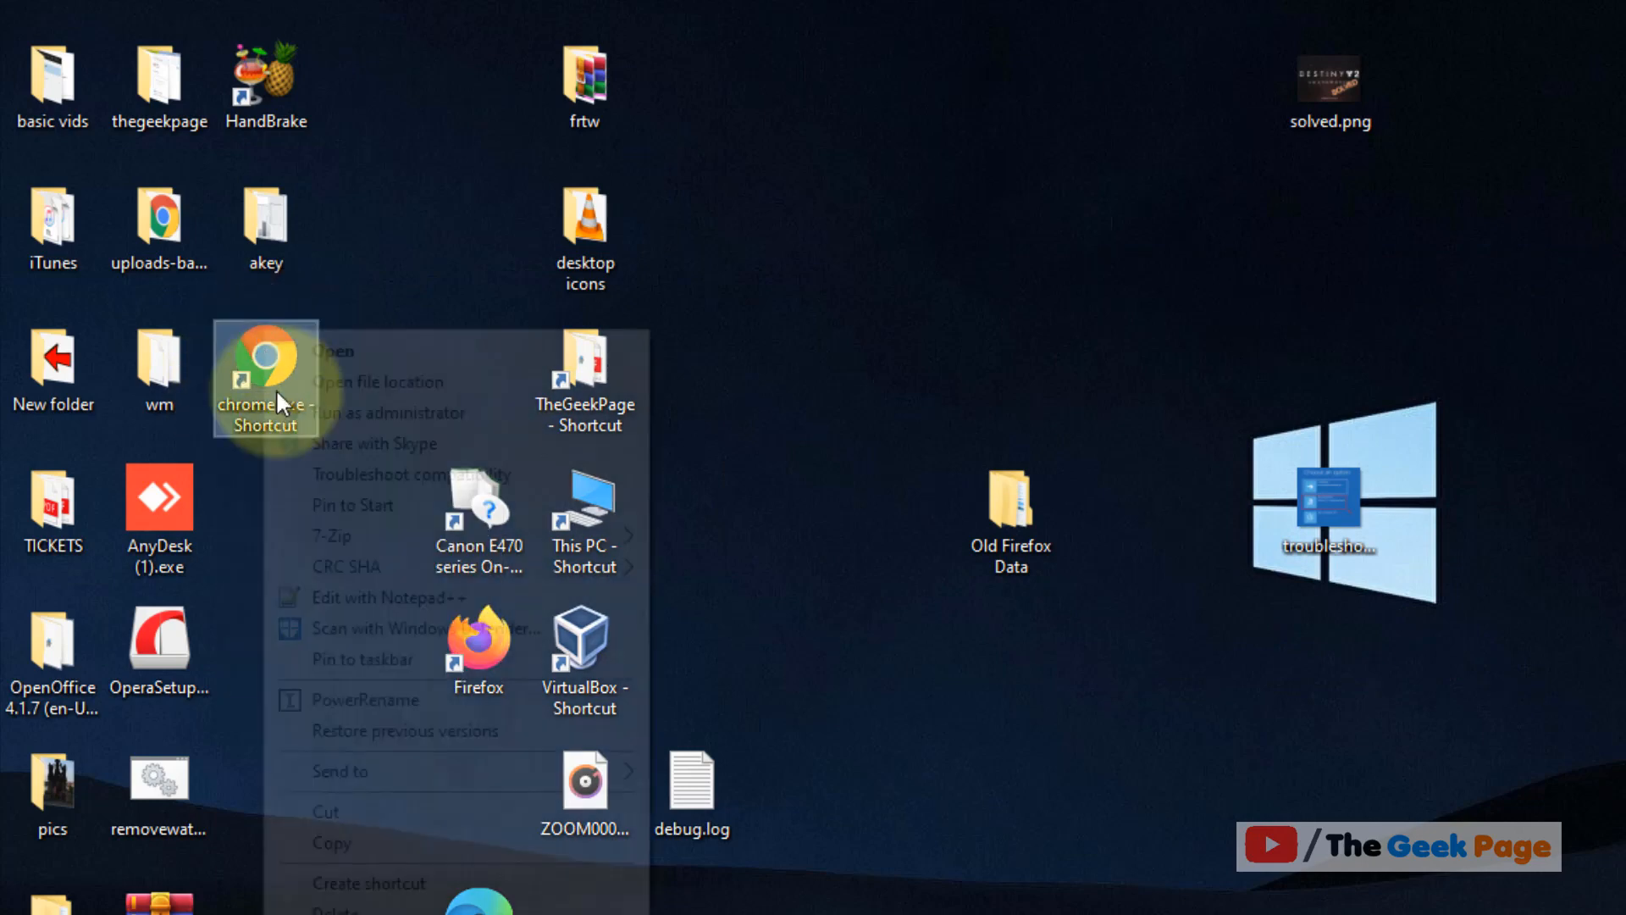
pyautogui.click(266, 373)
pyautogui.write('chrome')
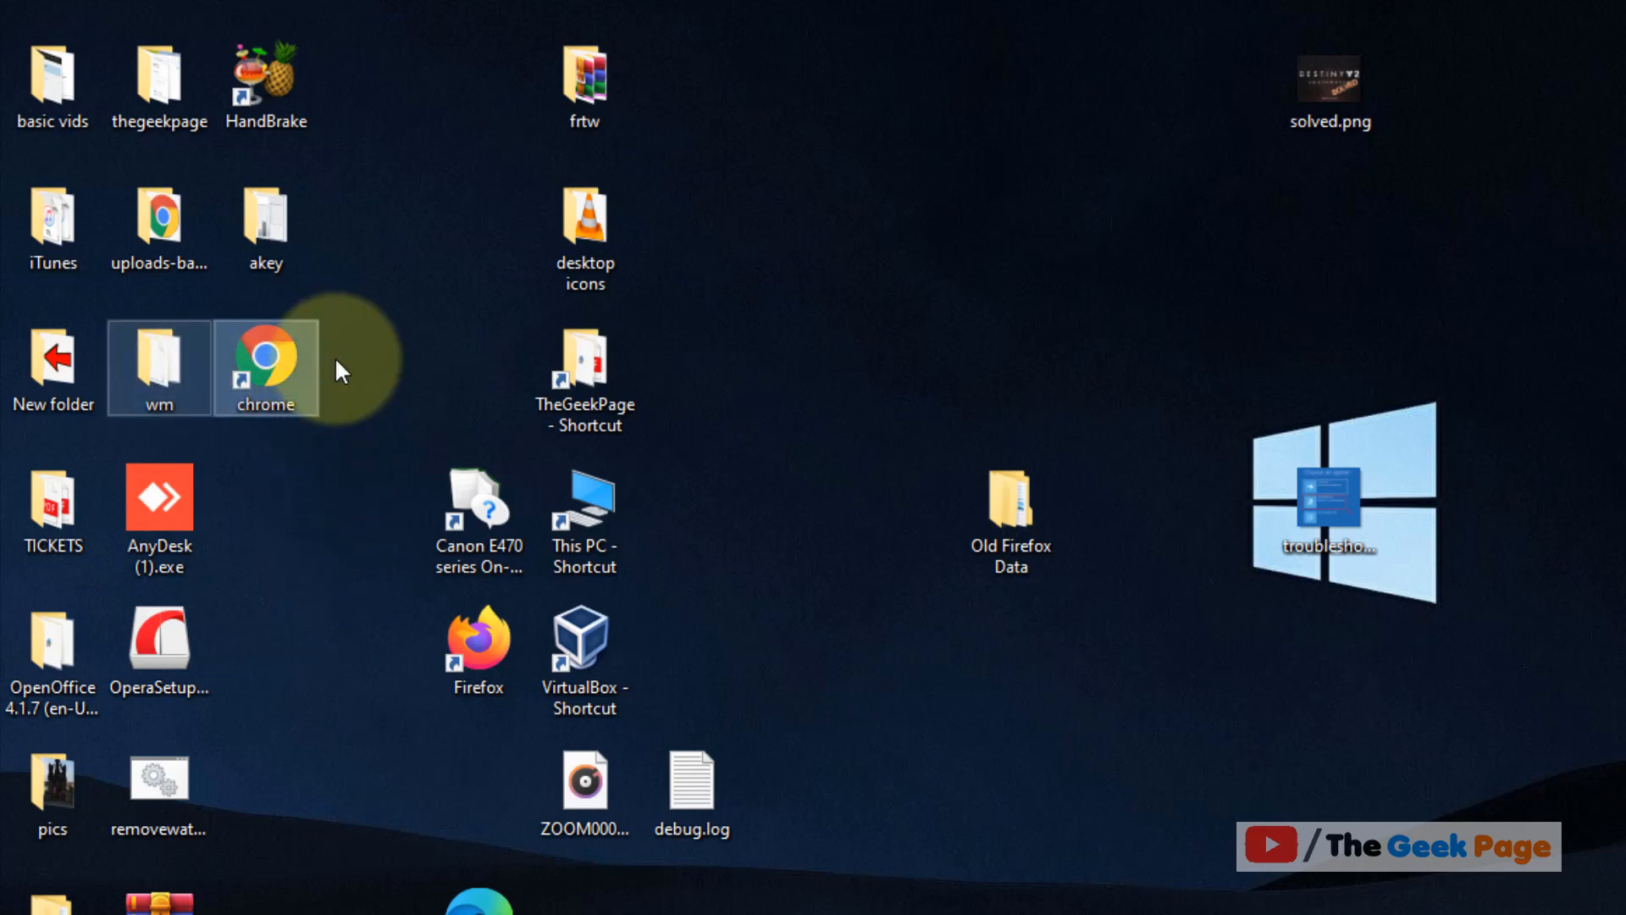
pyautogui.doubleClick(266, 368)
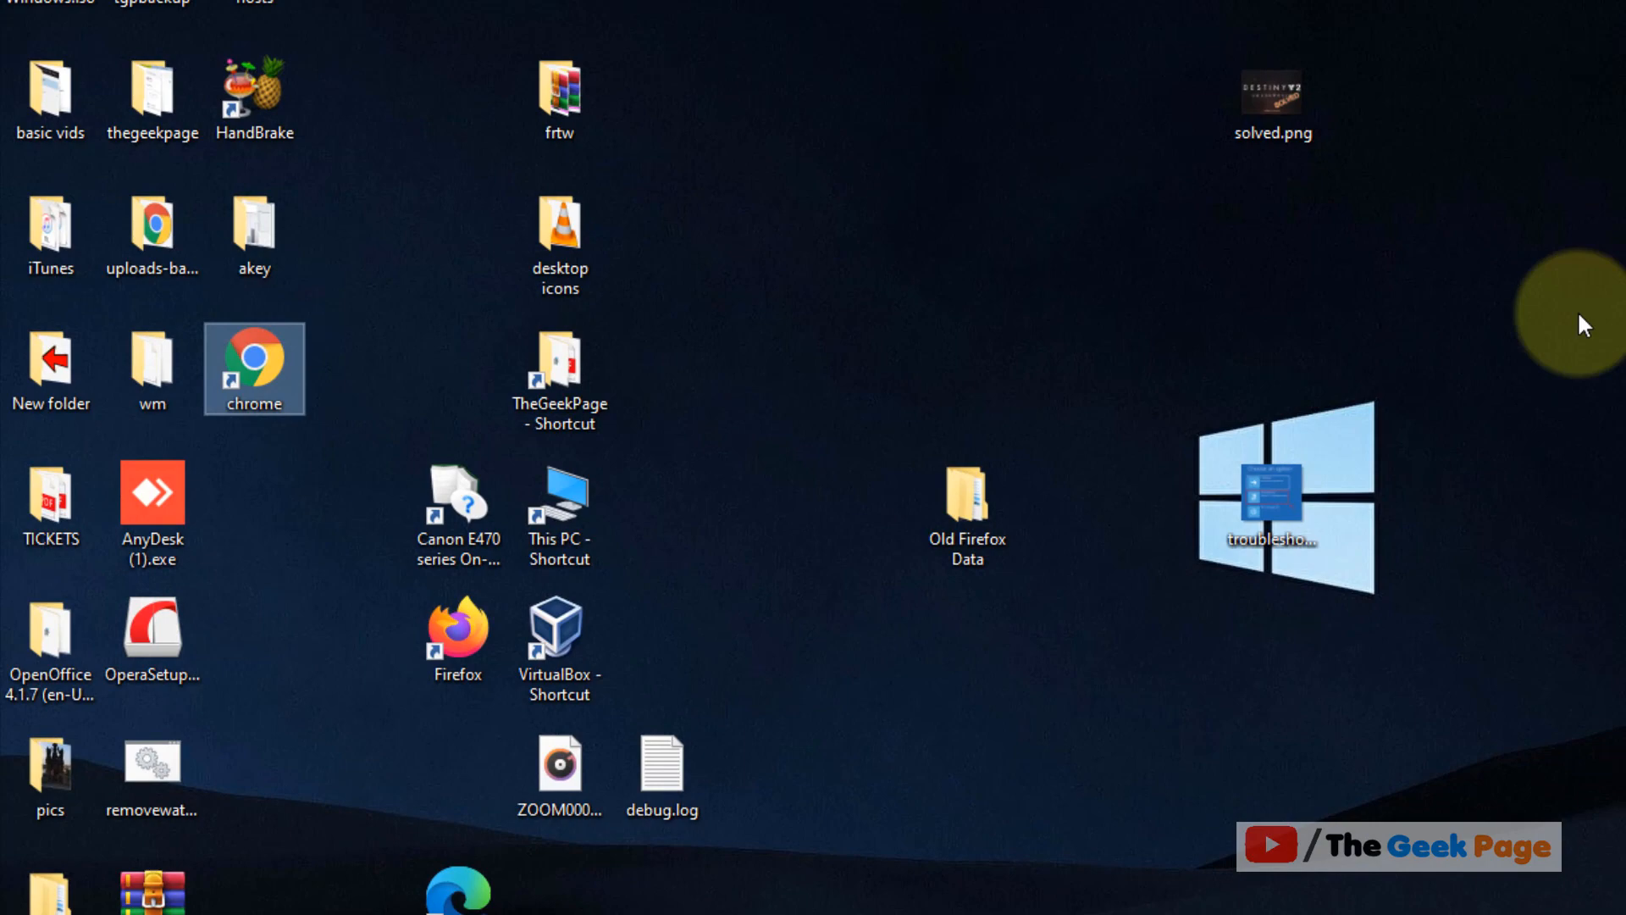
# - Set the chrome shortcut to Windows 8 compatibility mode, leaving run-as-administrator off, and save
pyautogui.rightClick(254, 368)
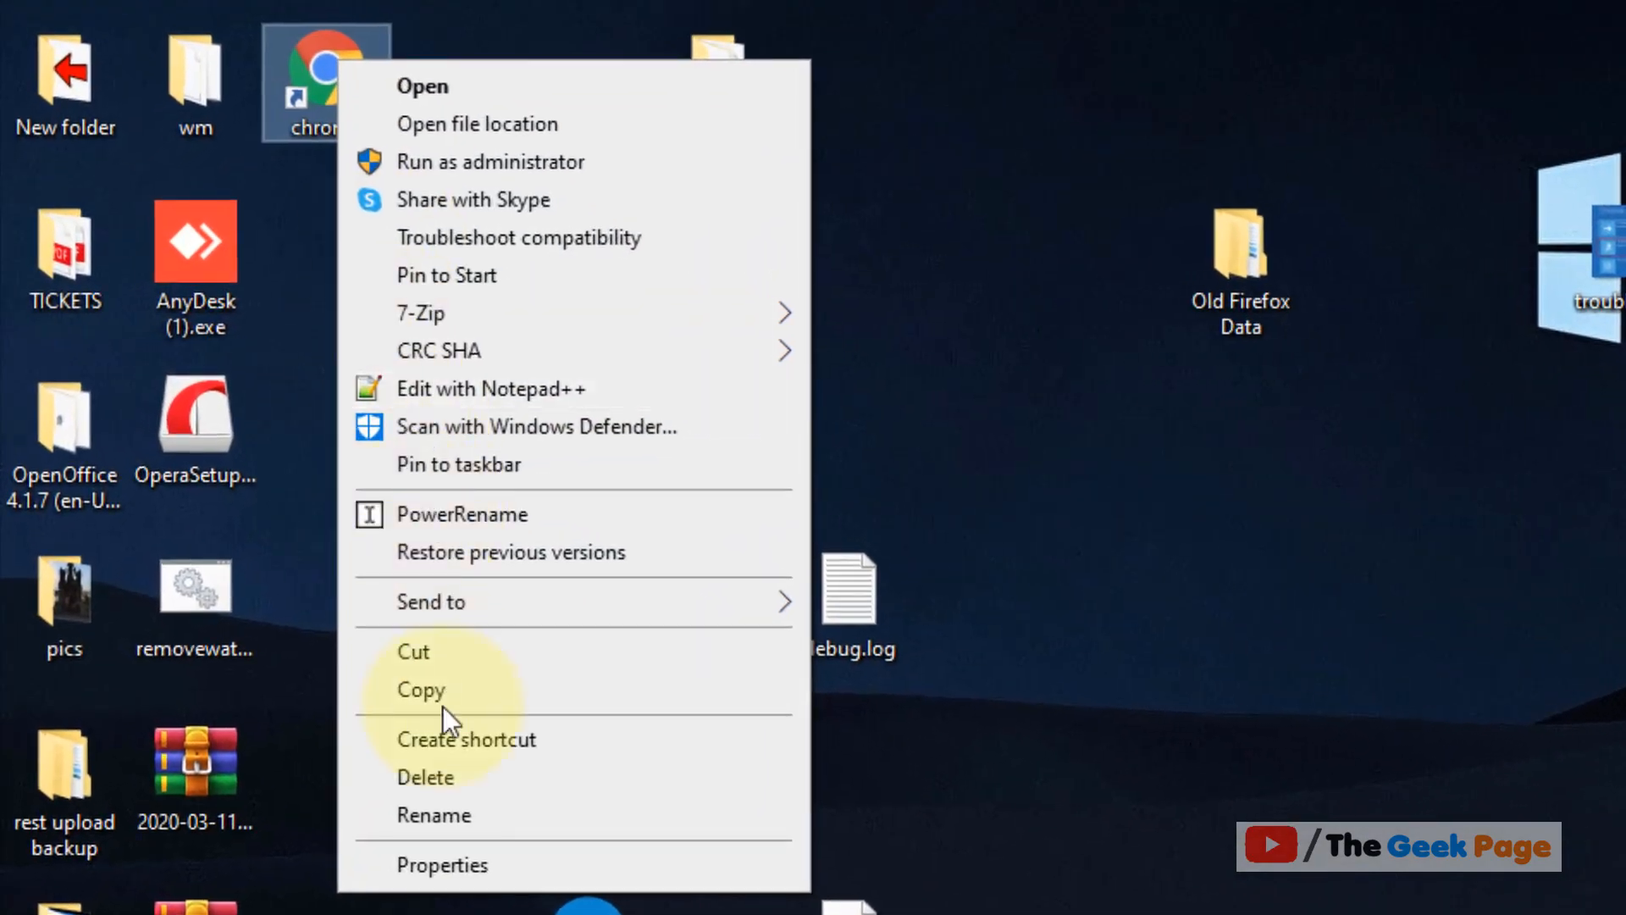
pyautogui.click(442, 864)
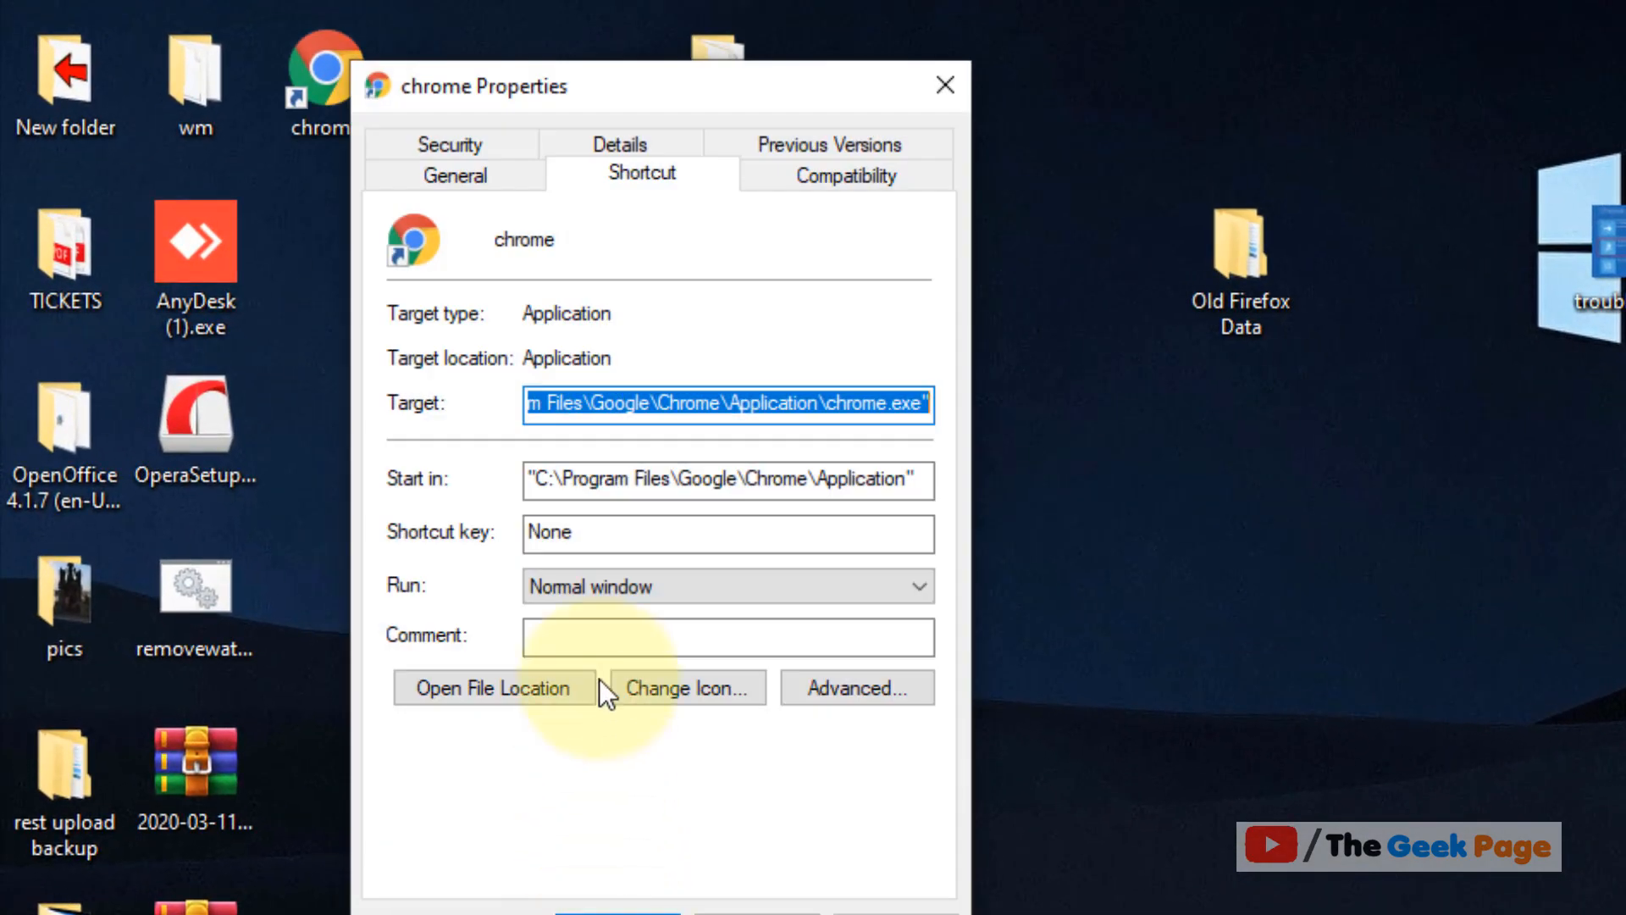
pyautogui.click(845, 173)
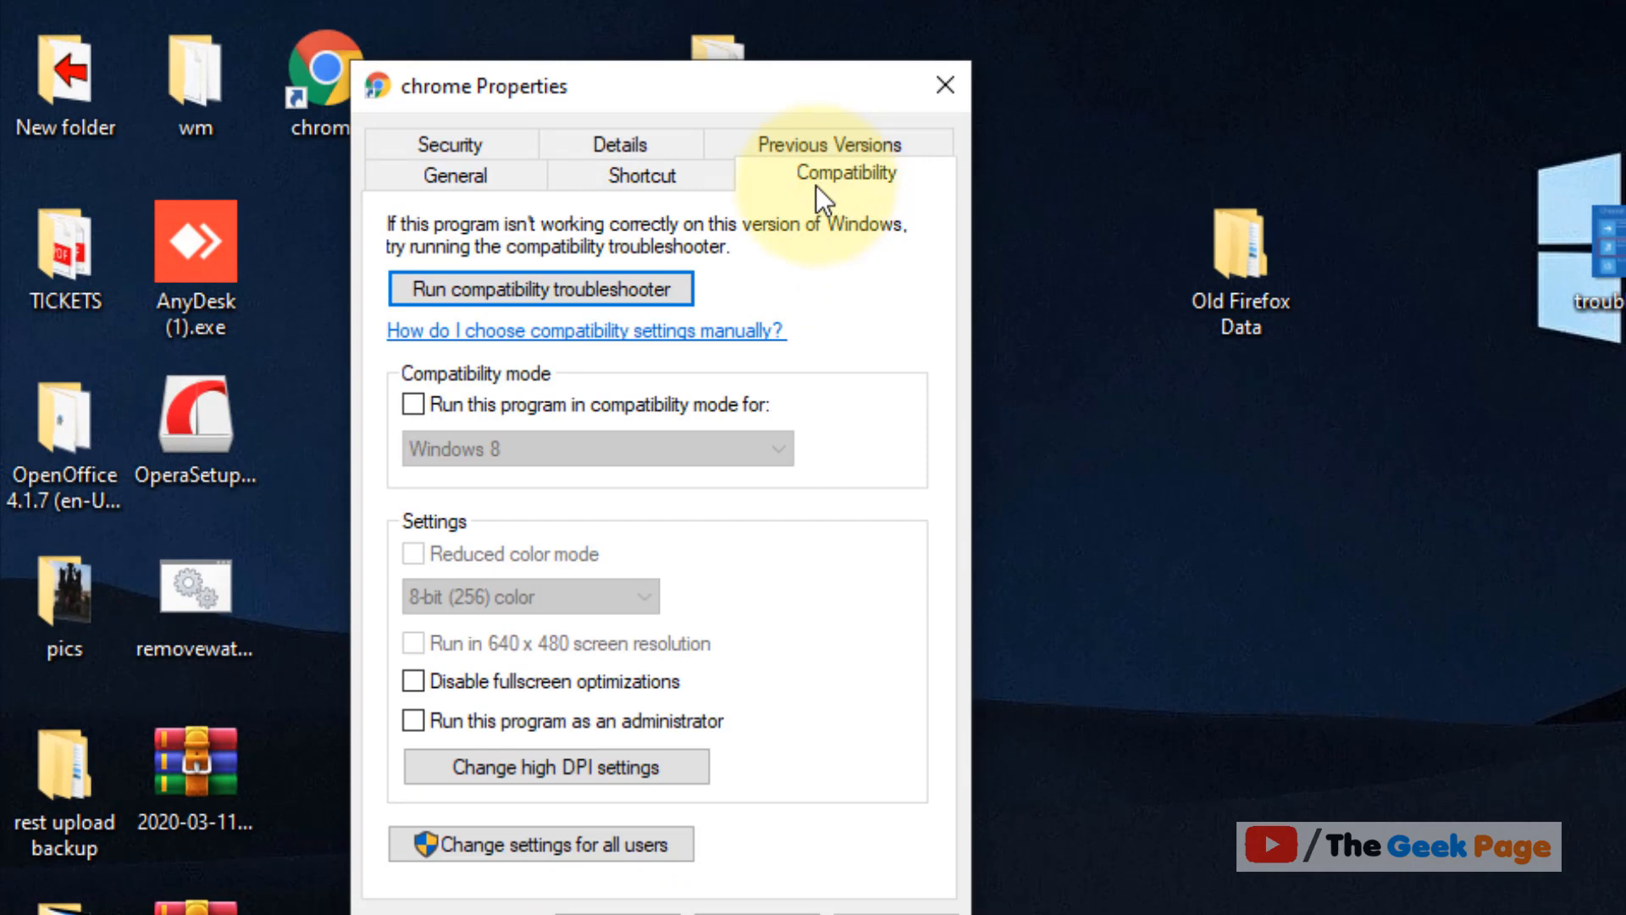
pyautogui.click(413, 404)
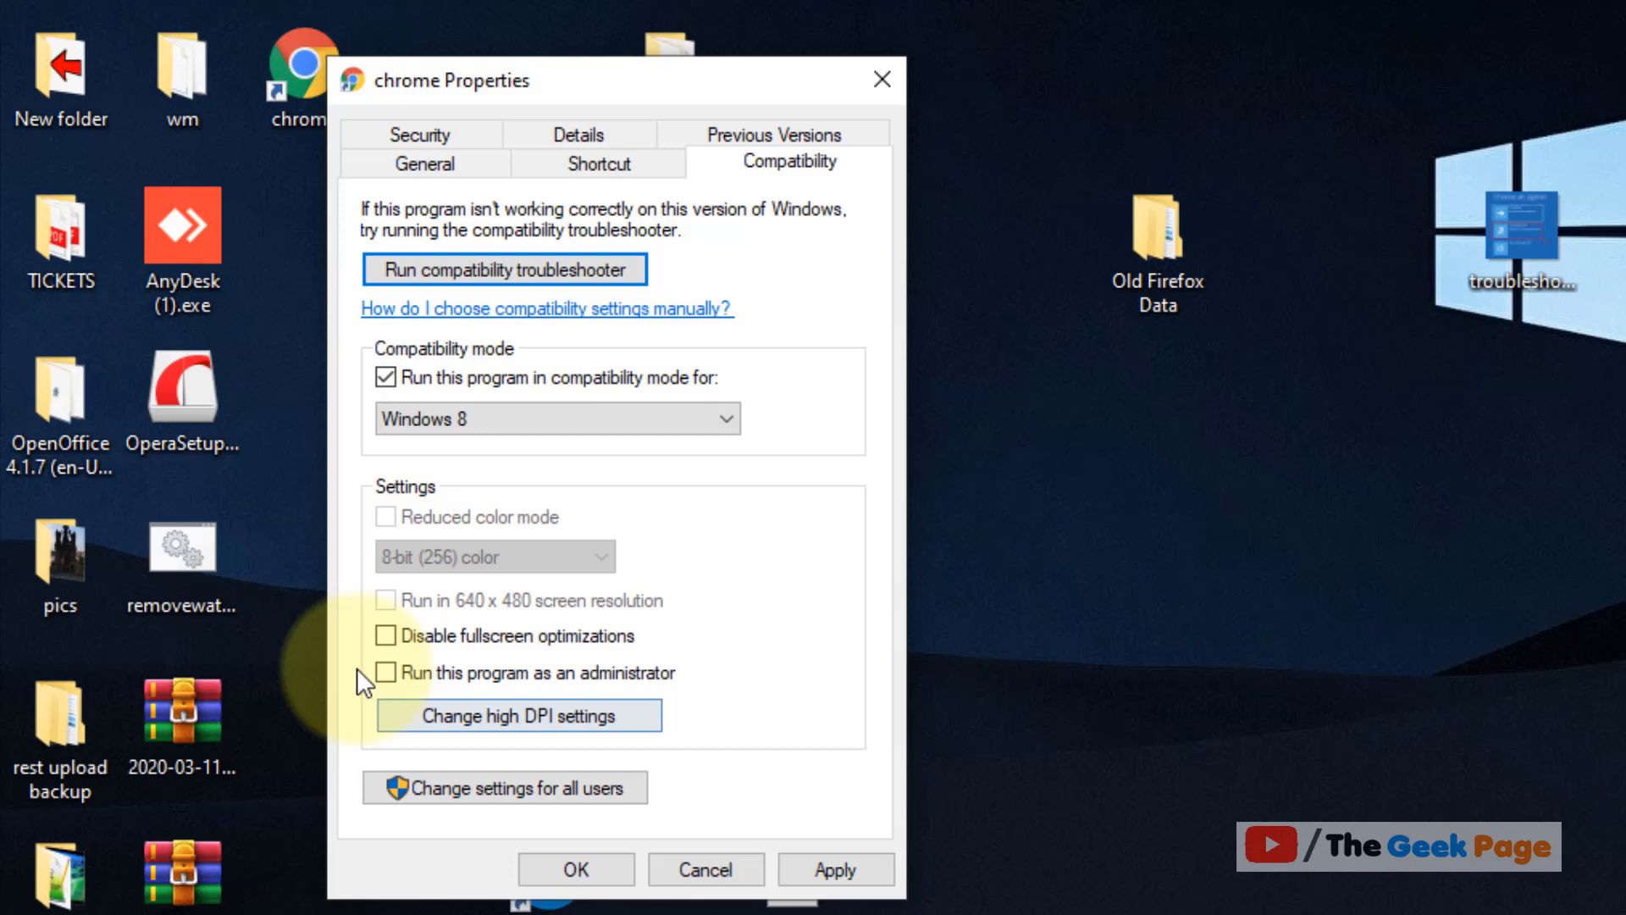
pyautogui.click(385, 673)
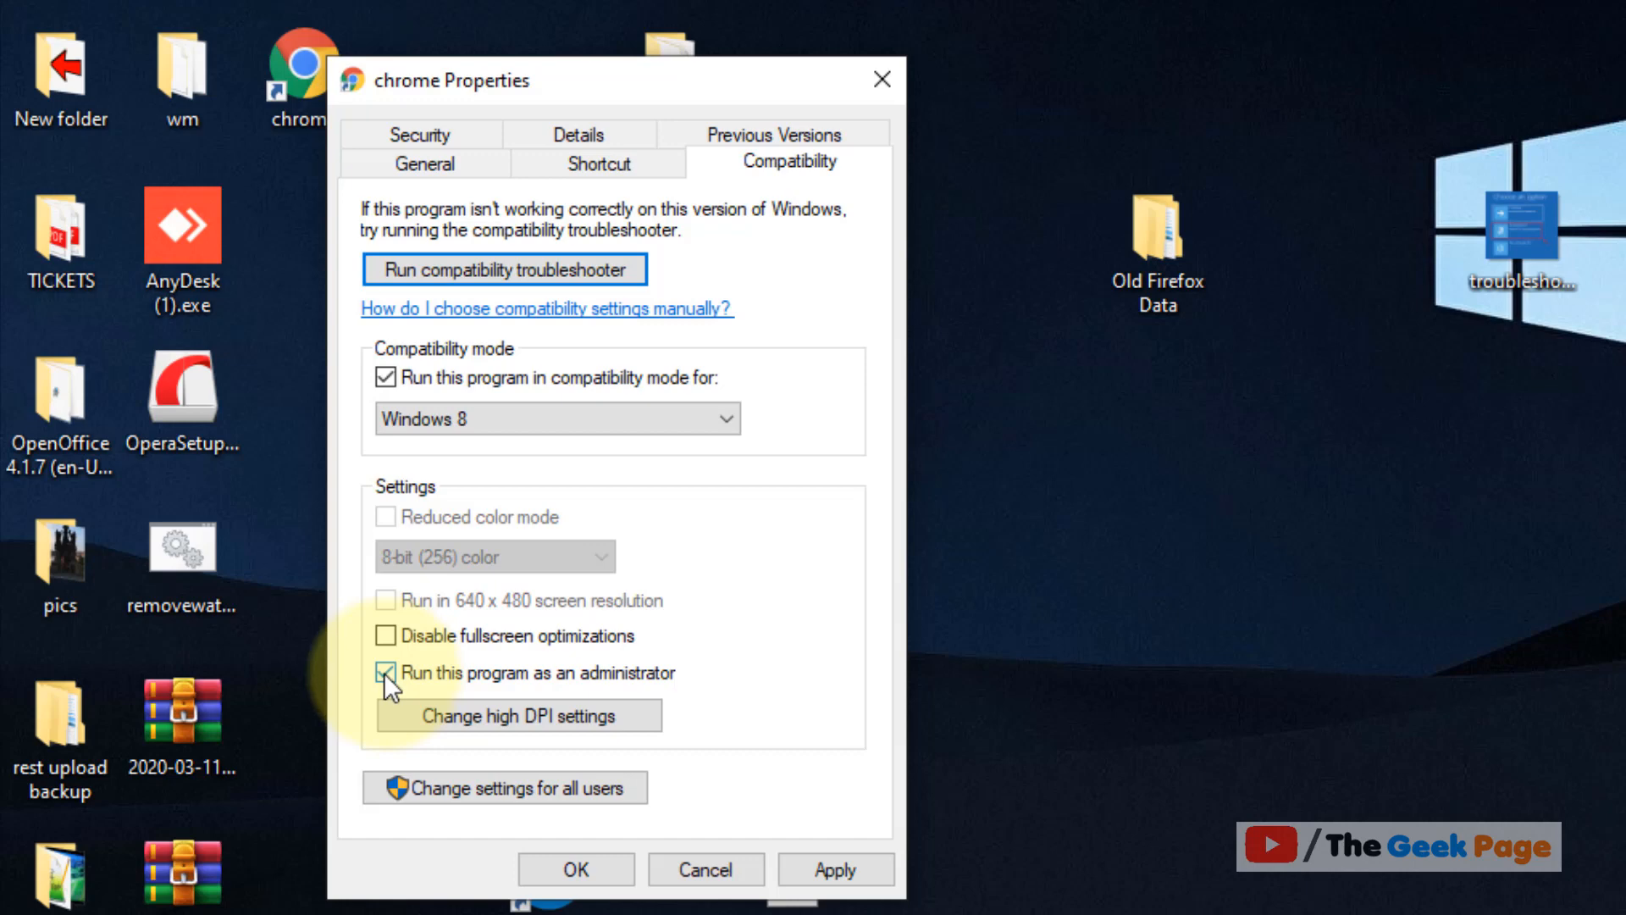
pyautogui.click(387, 673)
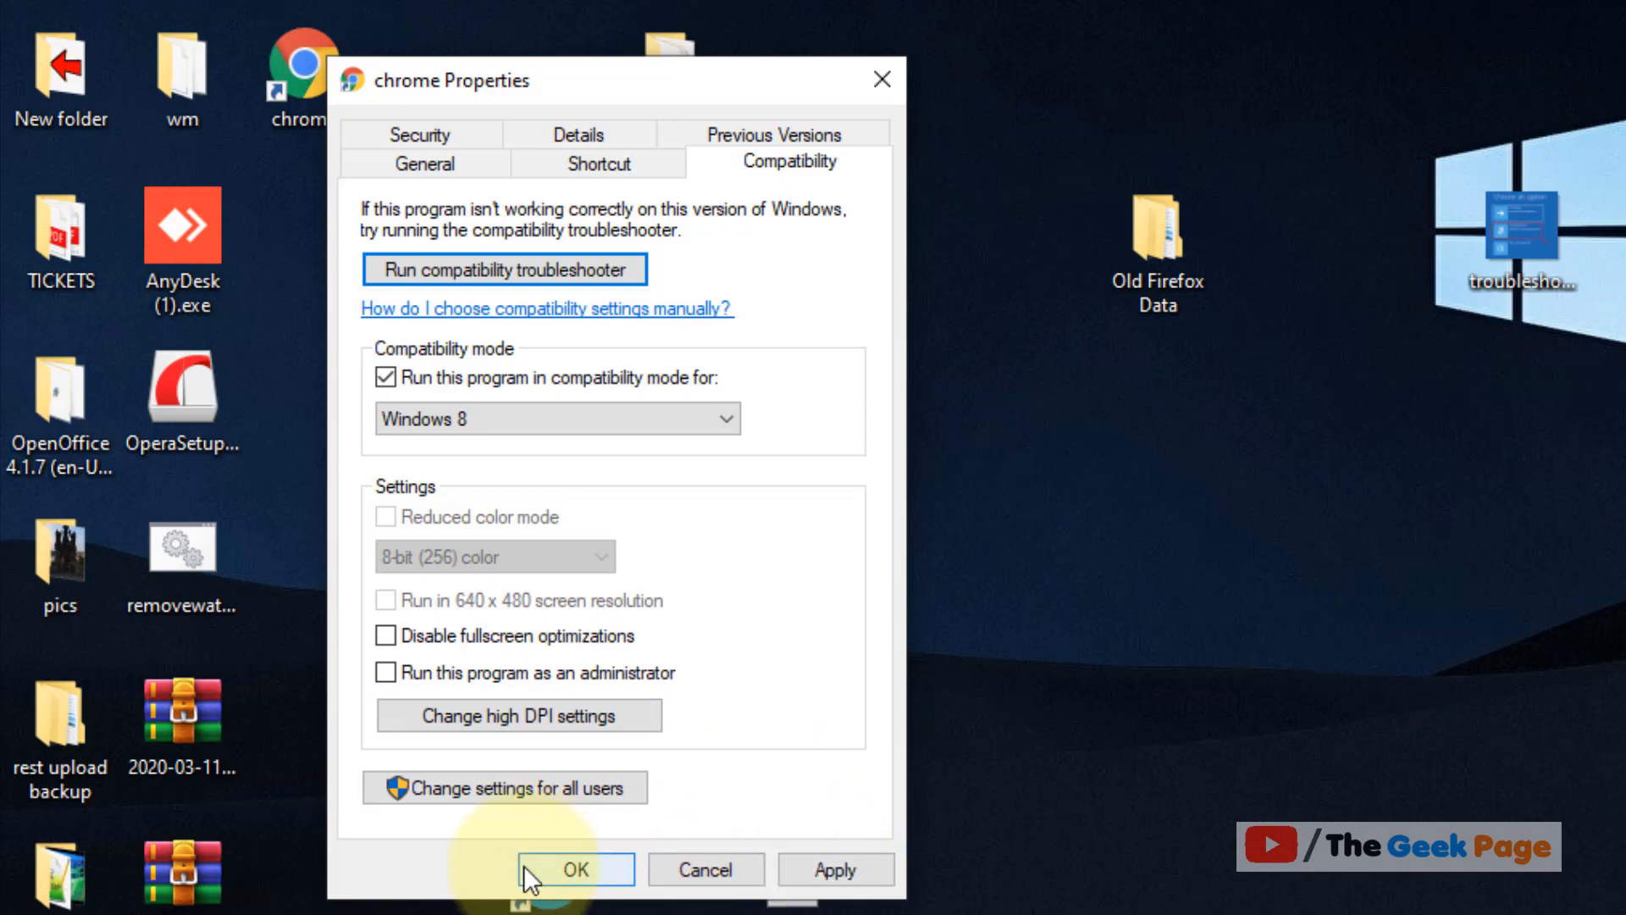
pyautogui.click(574, 869)
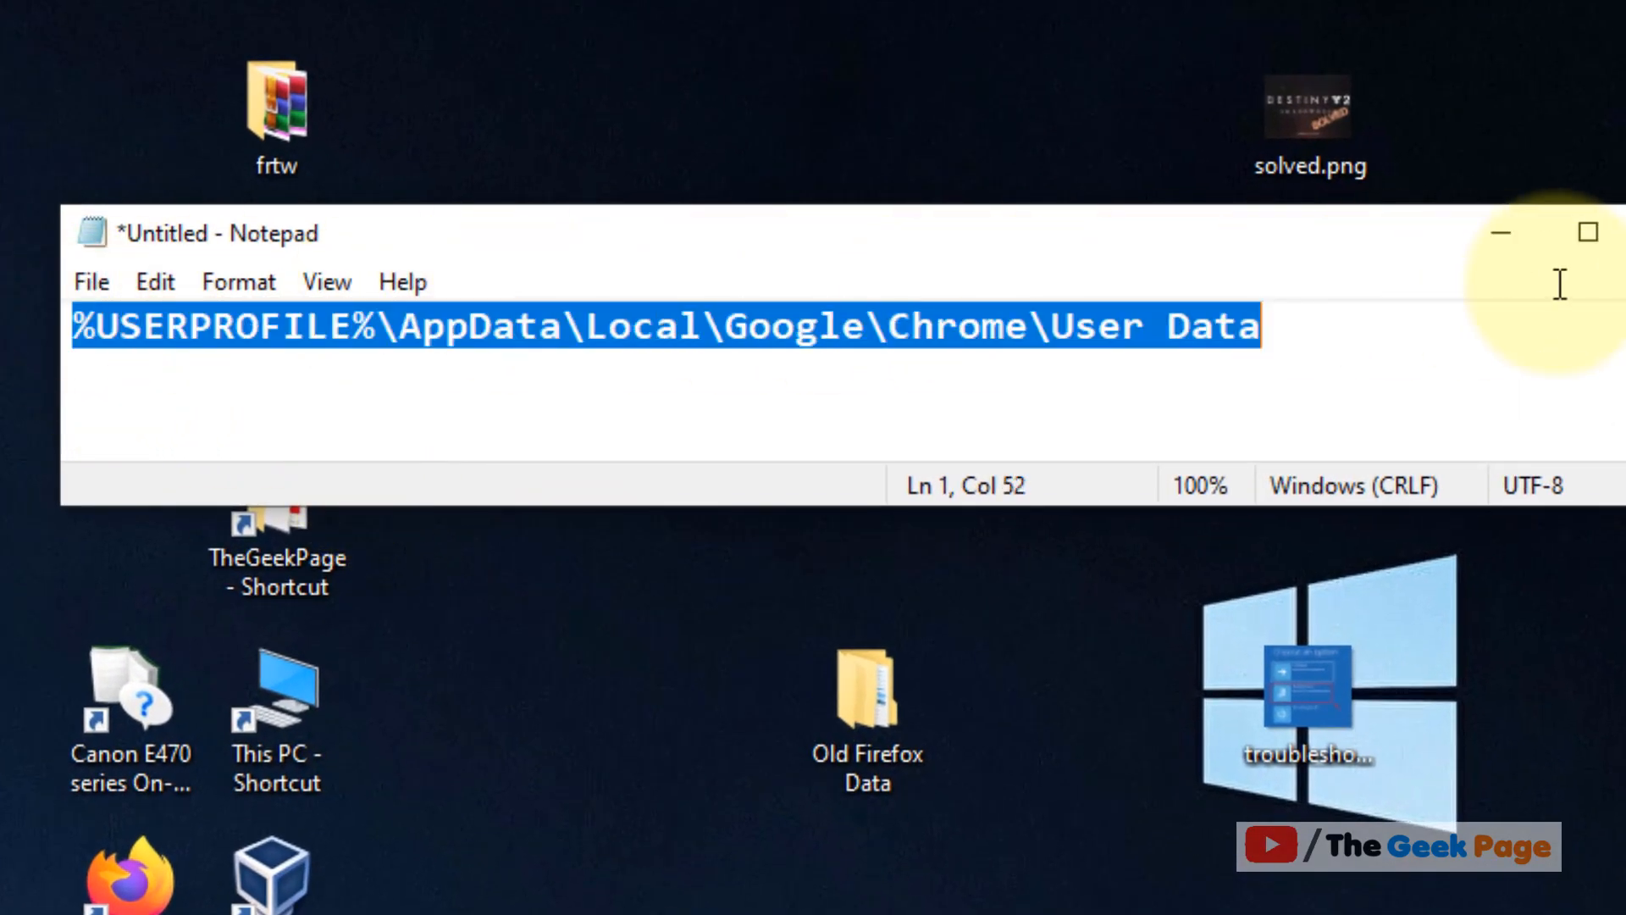
pyautogui.moveTo(504, 415)
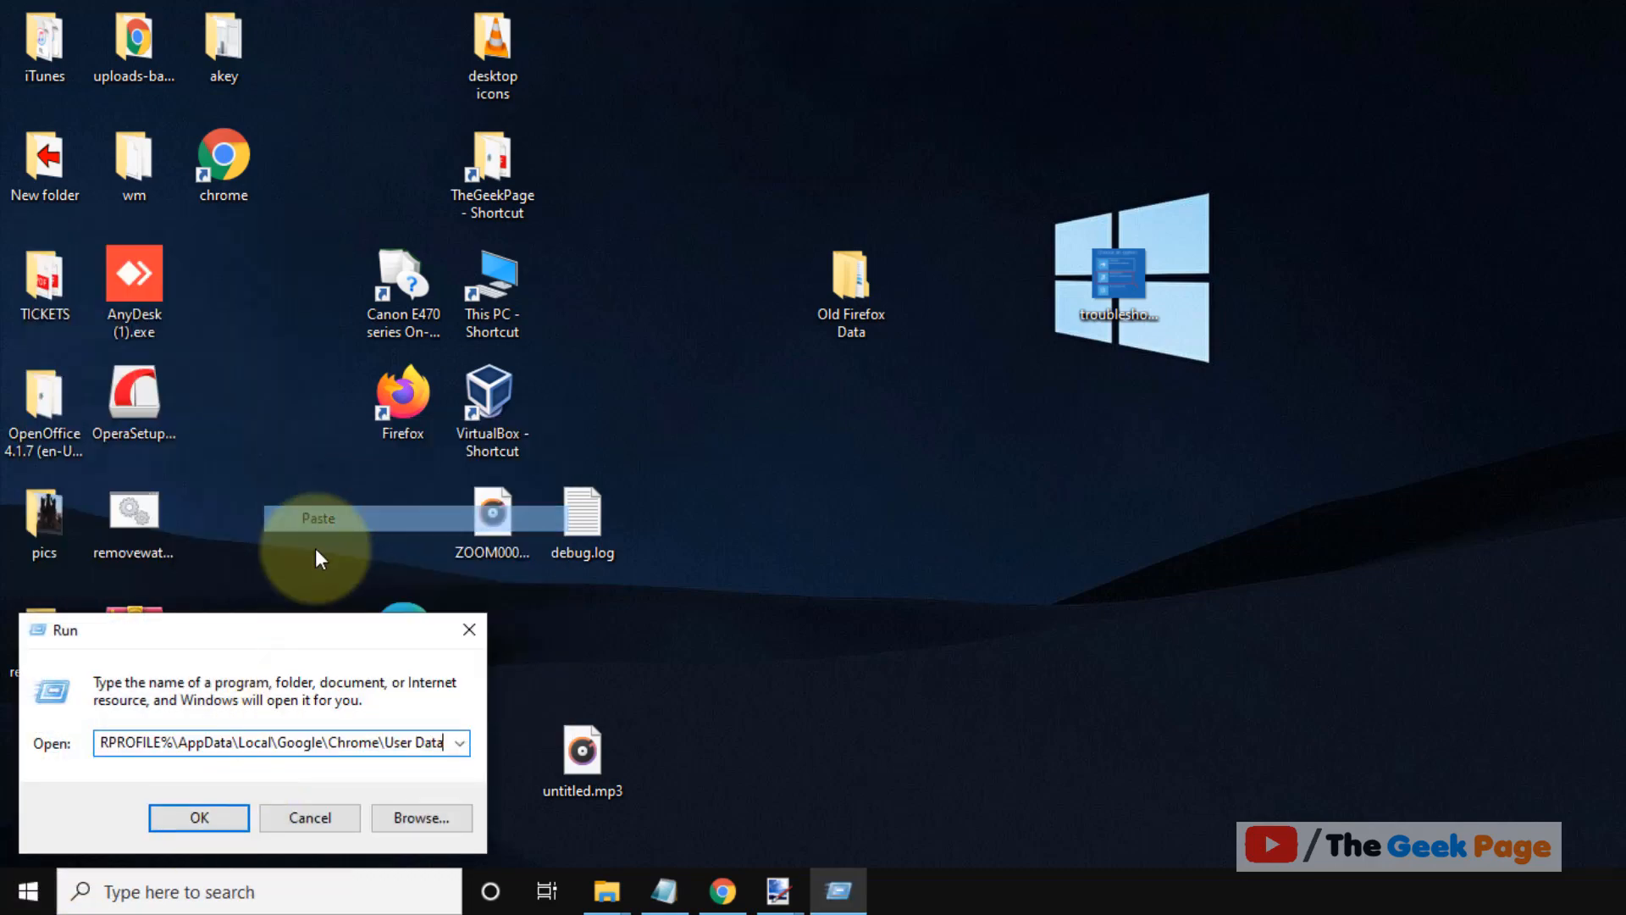
# - Run the copied %USERPROFILE%\AppData\Local\Google\Chrome\User Data path to show that folder
pyautogui.click(199, 817)
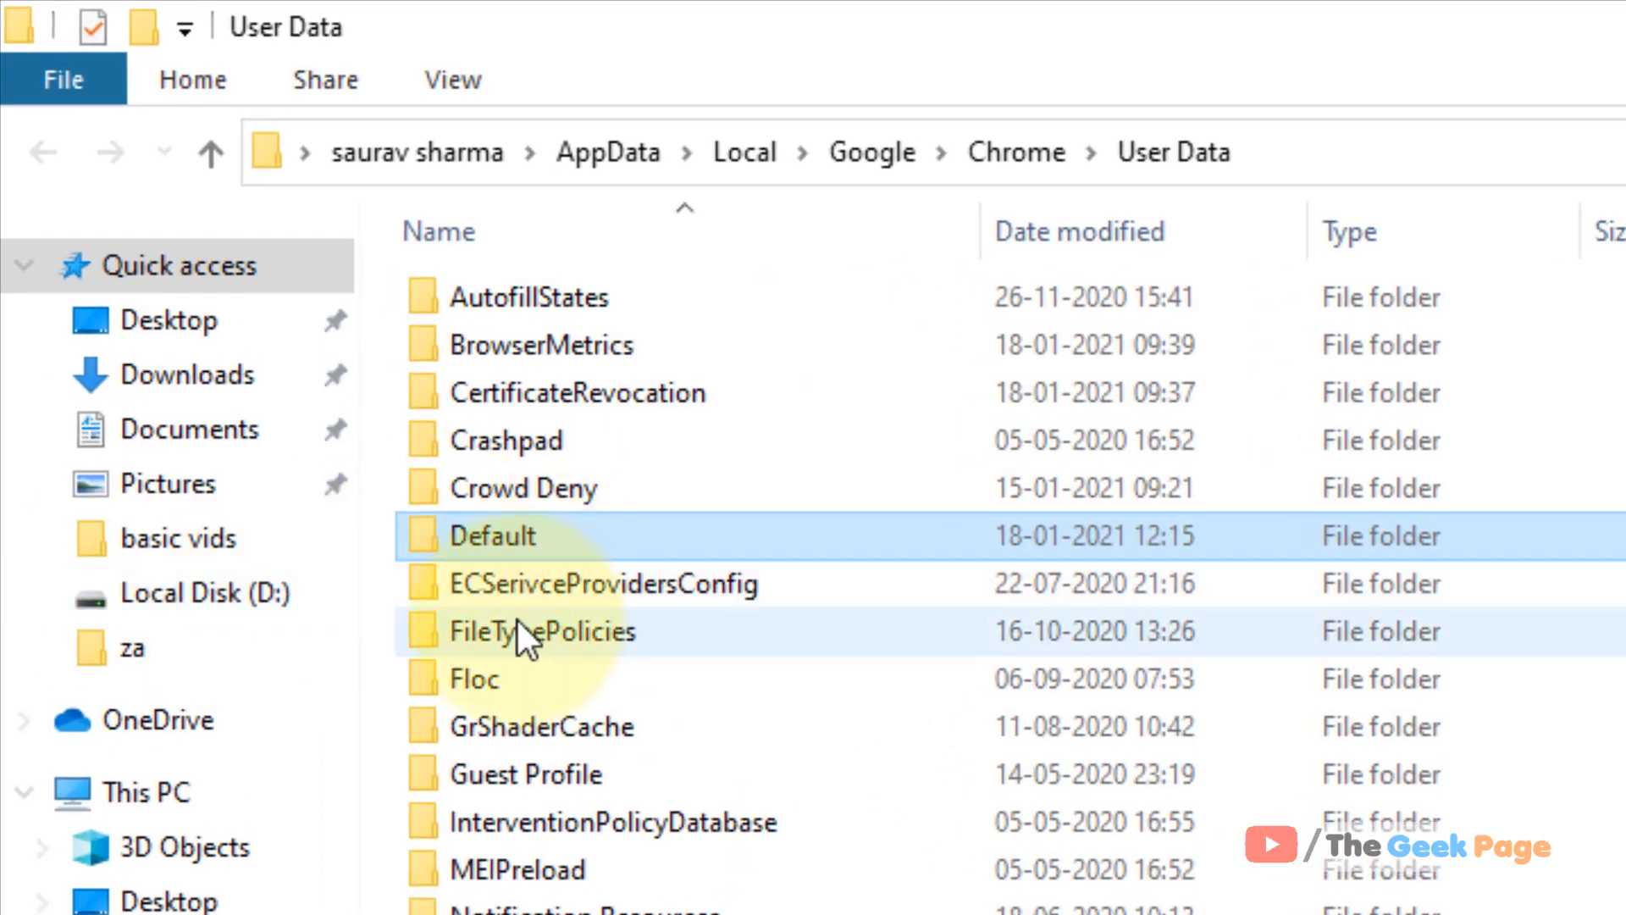
# - Check the Default folder's options, then launch Task Manager from the taskbar
pyautogui.rightClick(493, 536)
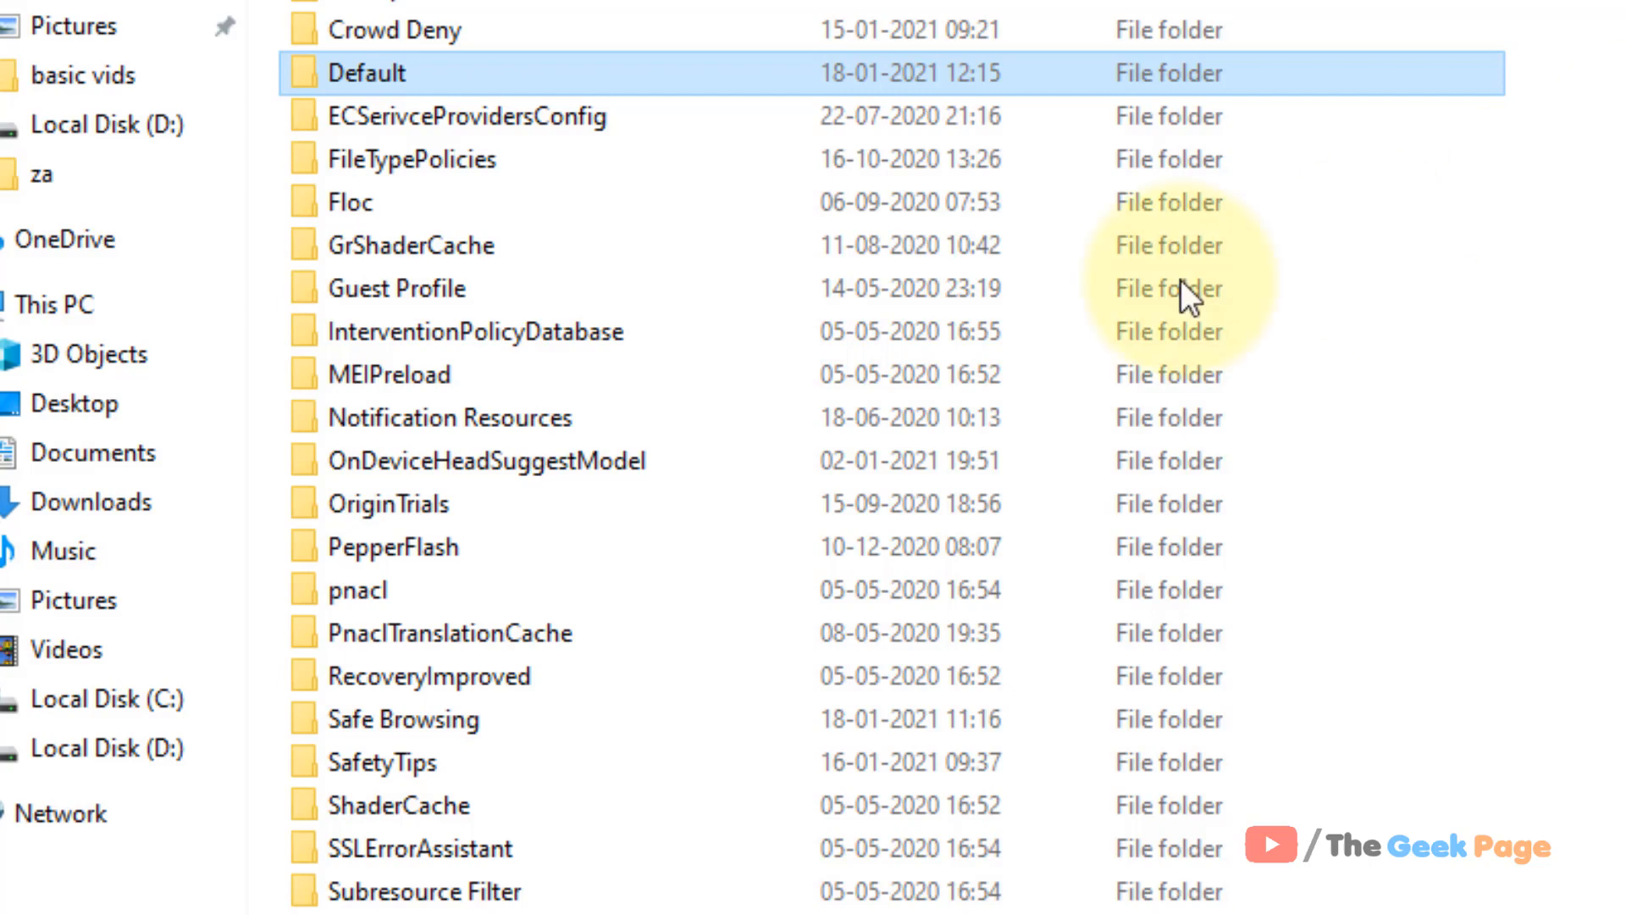
pyautogui.rightClick(363, 73)
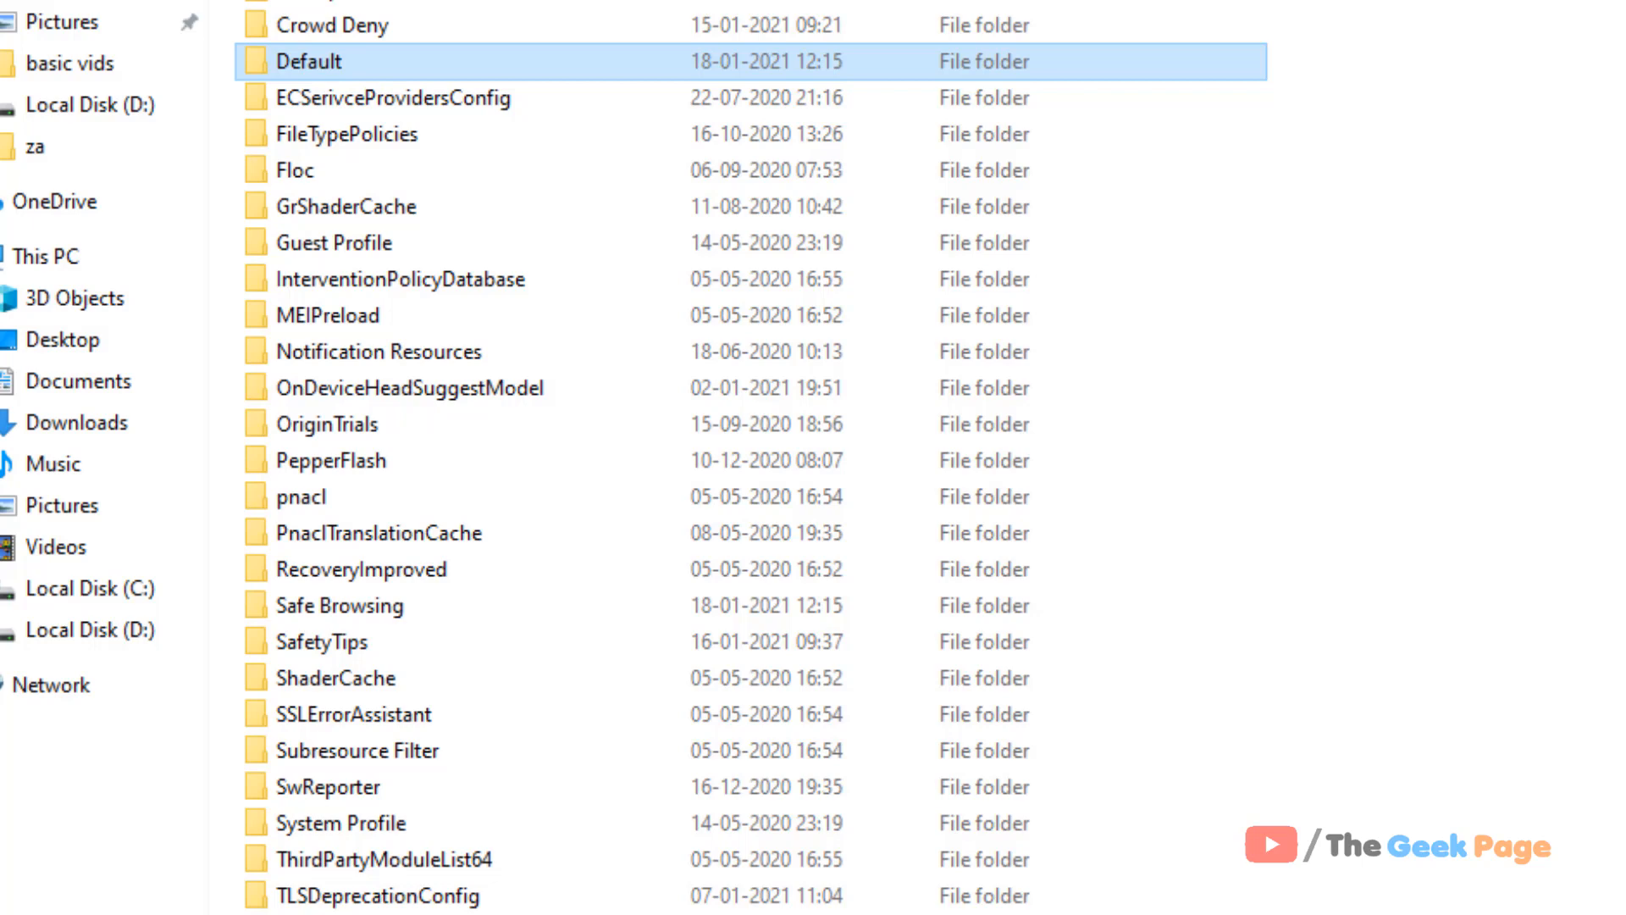
pyautogui.moveTo(332, 98)
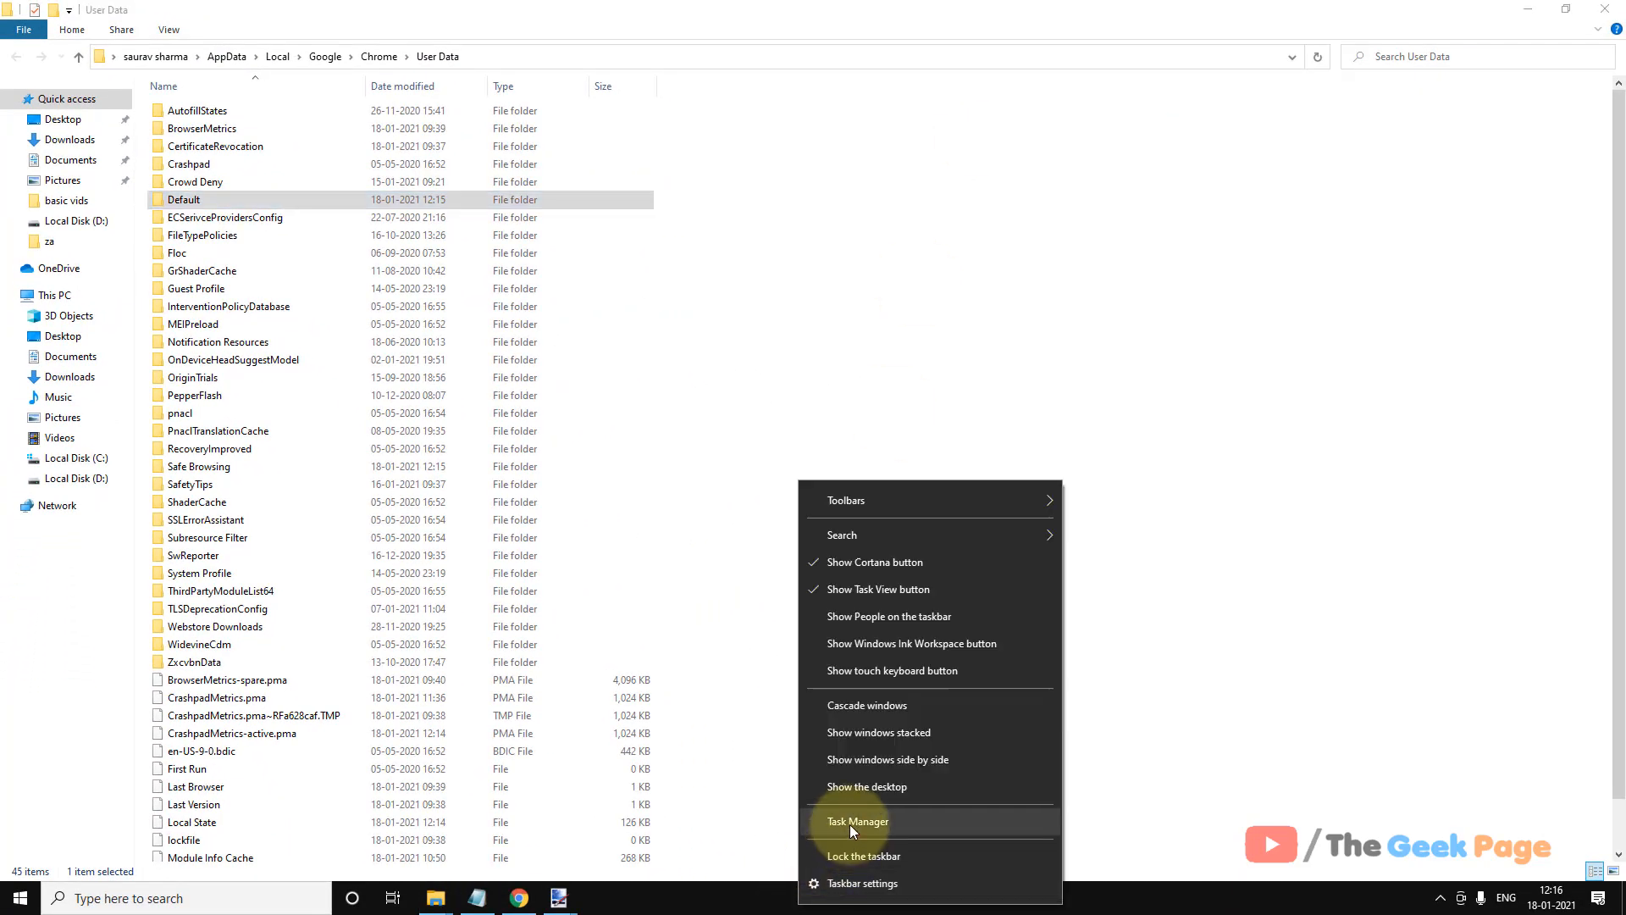
pyautogui.click(857, 820)
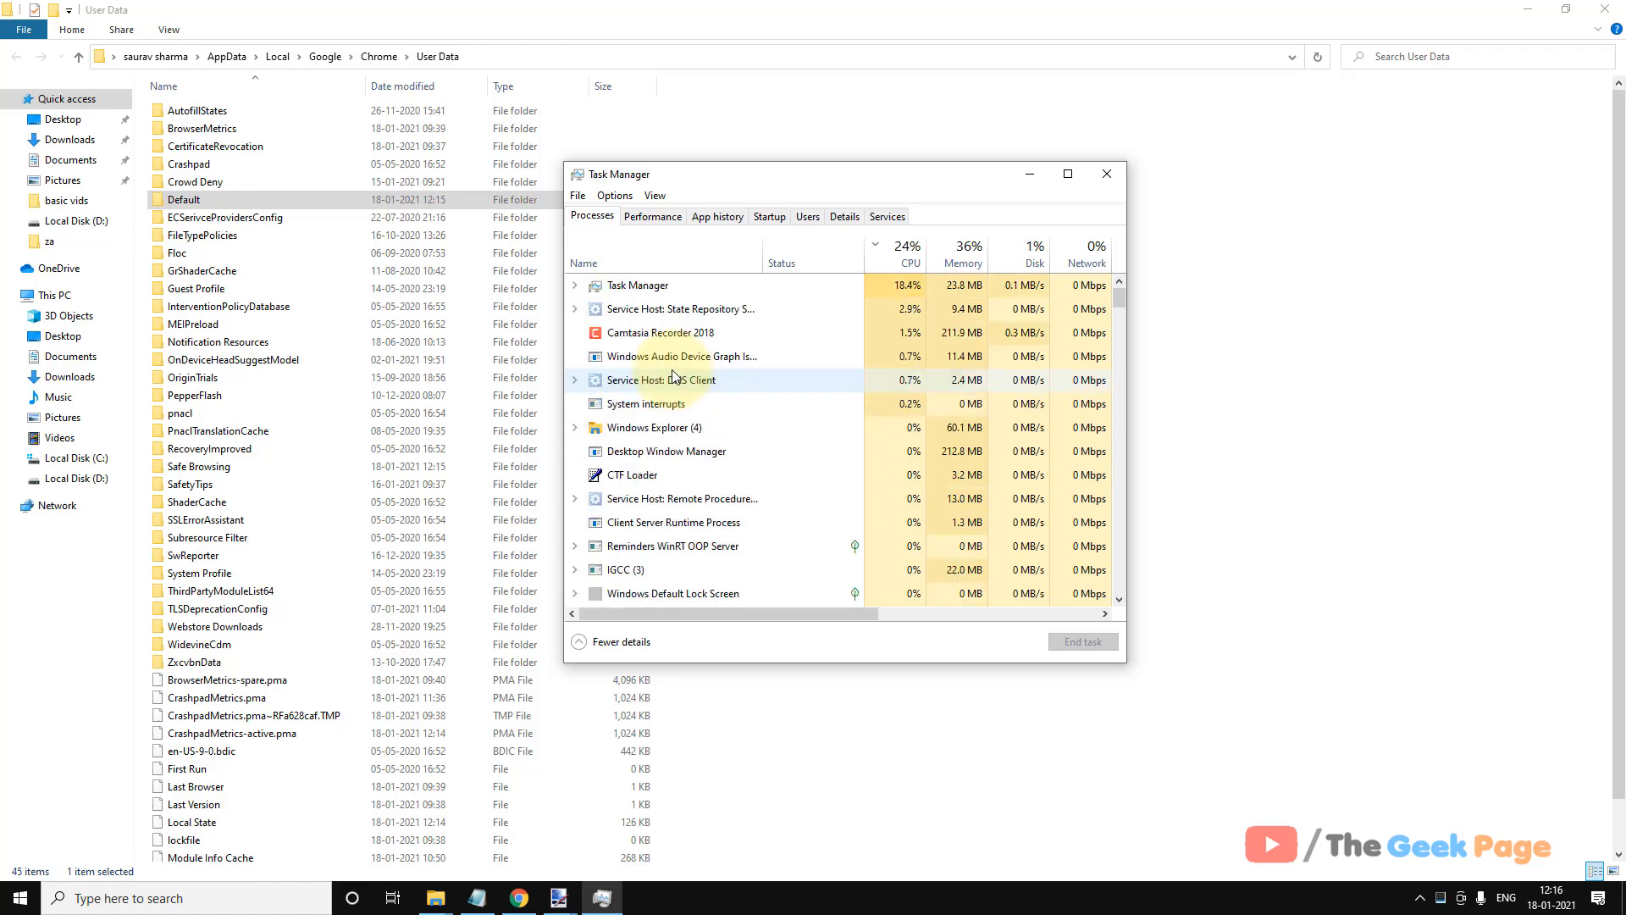